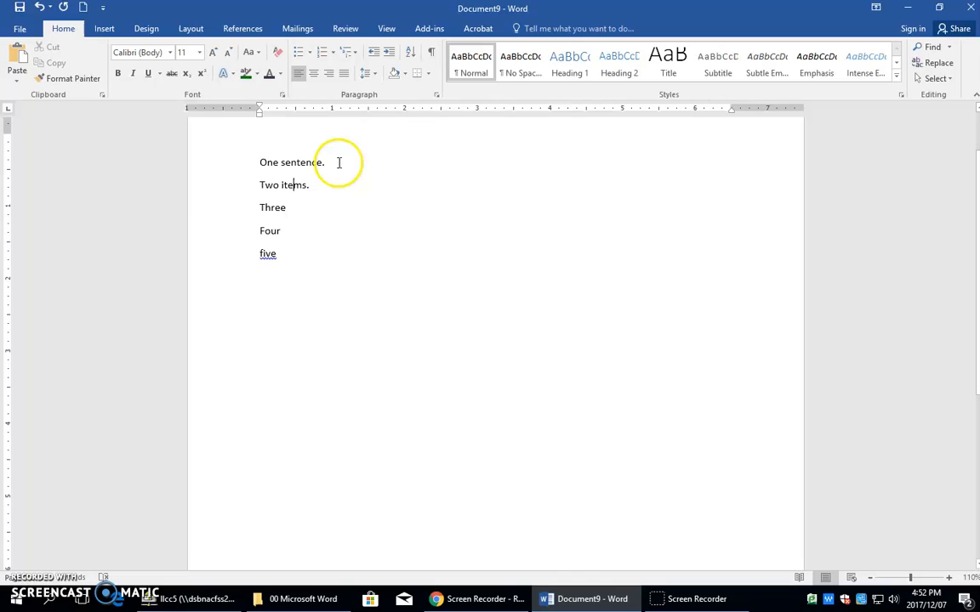
{"action": "mouse_move", "coordinate": [234, 169]}
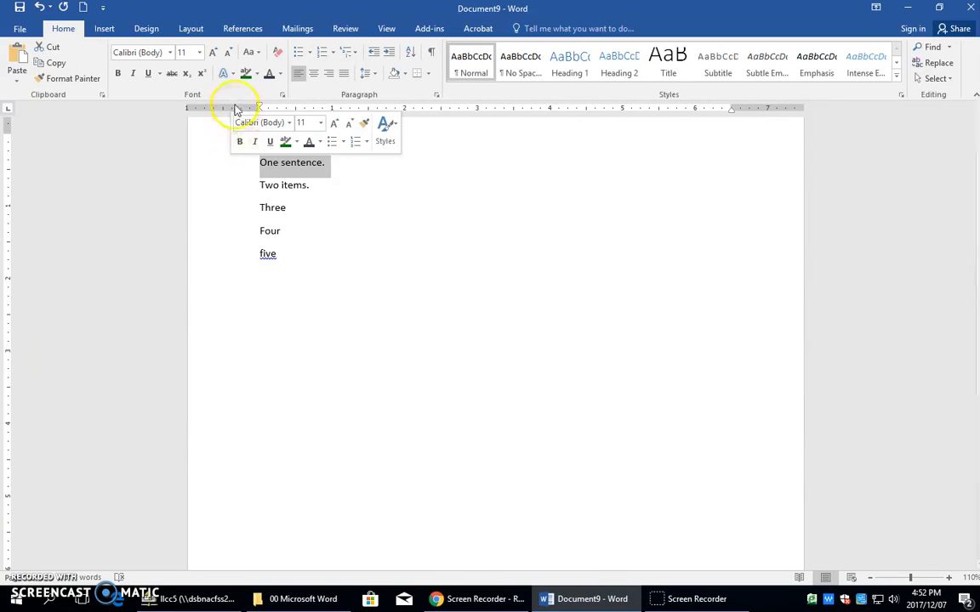
{"action": "mouse_move", "coordinate": [245, 73]}
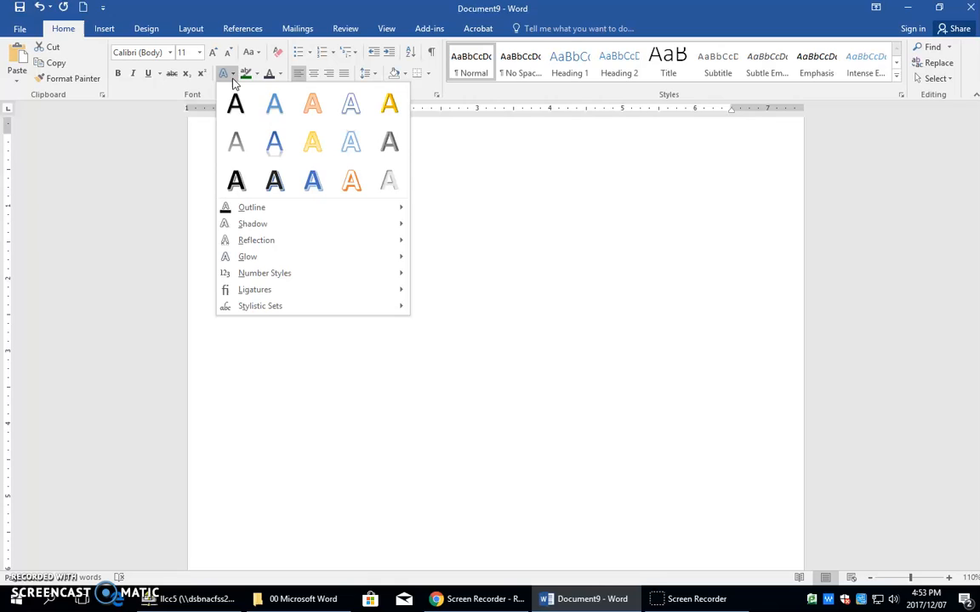
{"action": "mouse_move", "coordinate": [274, 104]}
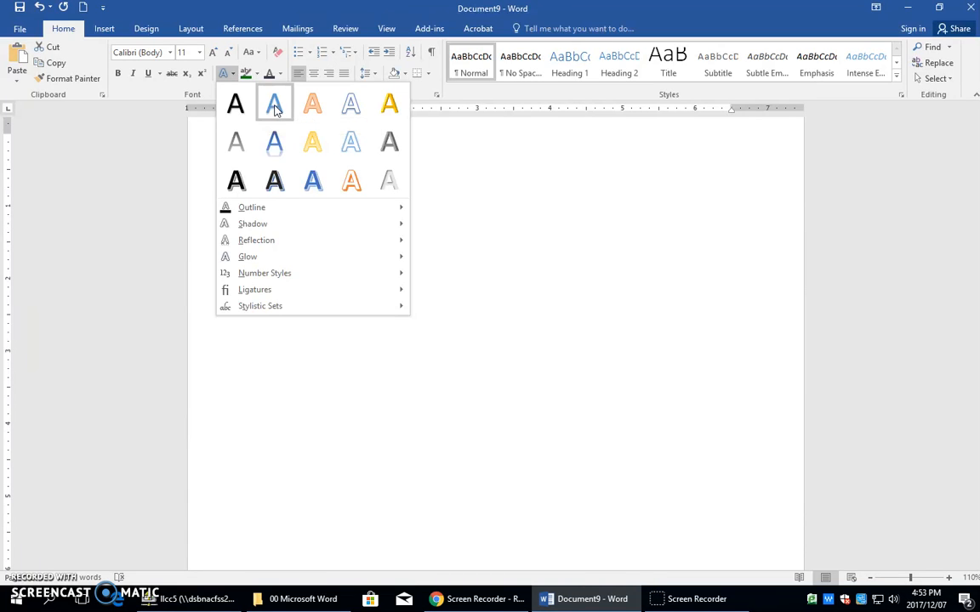
{"action": "mouse_move", "coordinate": [273, 142]}
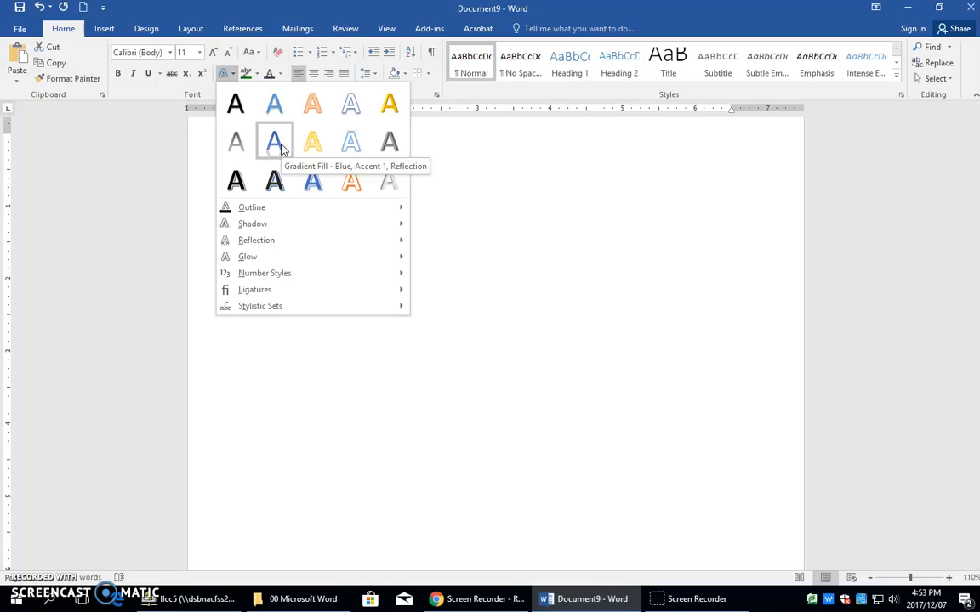
{"action": "mouse_move", "coordinate": [313, 180]}
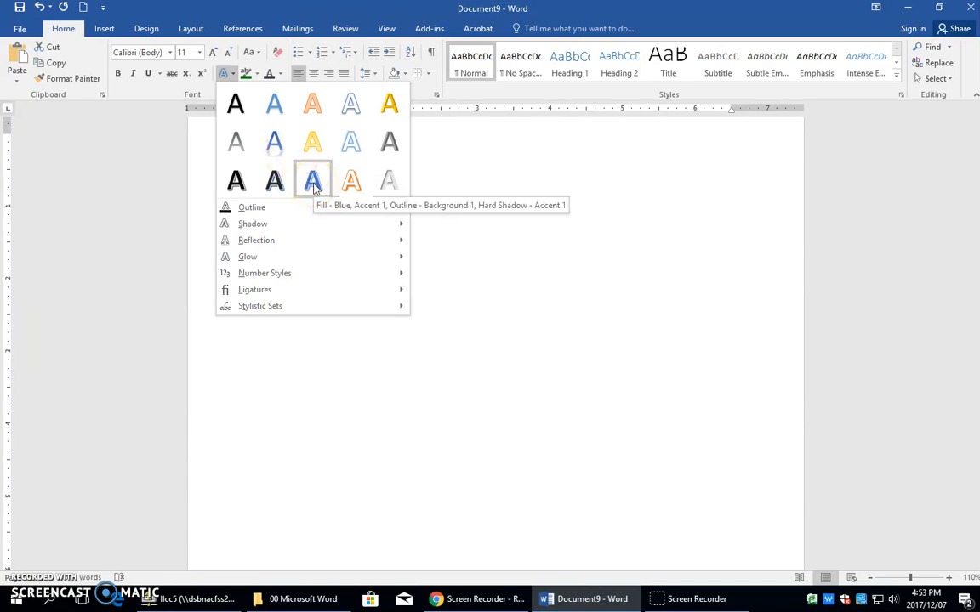
{"action": "mouse_move", "coordinate": [274, 103]}
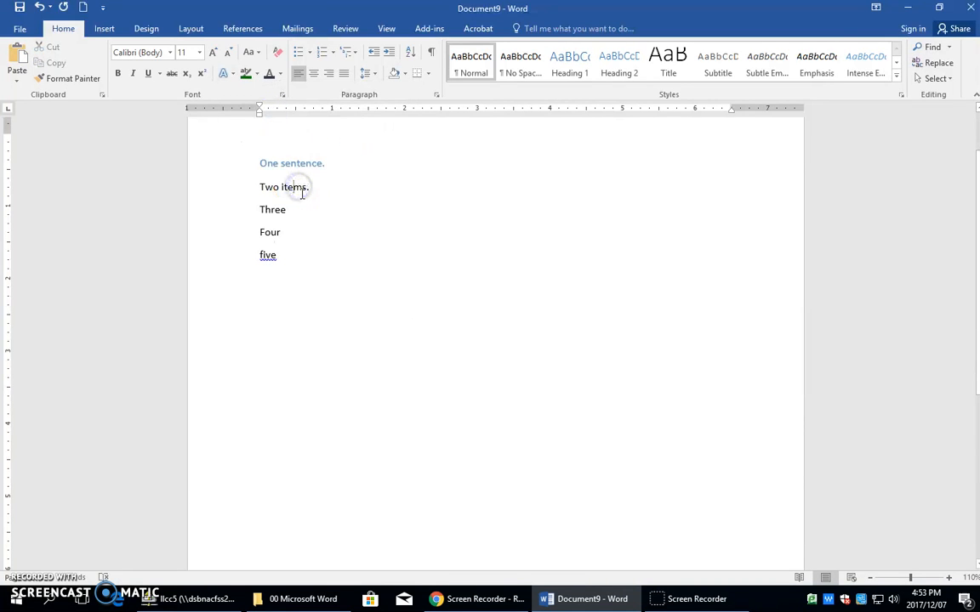
- Select the whole line 'Two items.' and preview the Text Effects presets on it
{"action": "left_click", "coordinate": [946, 572]}
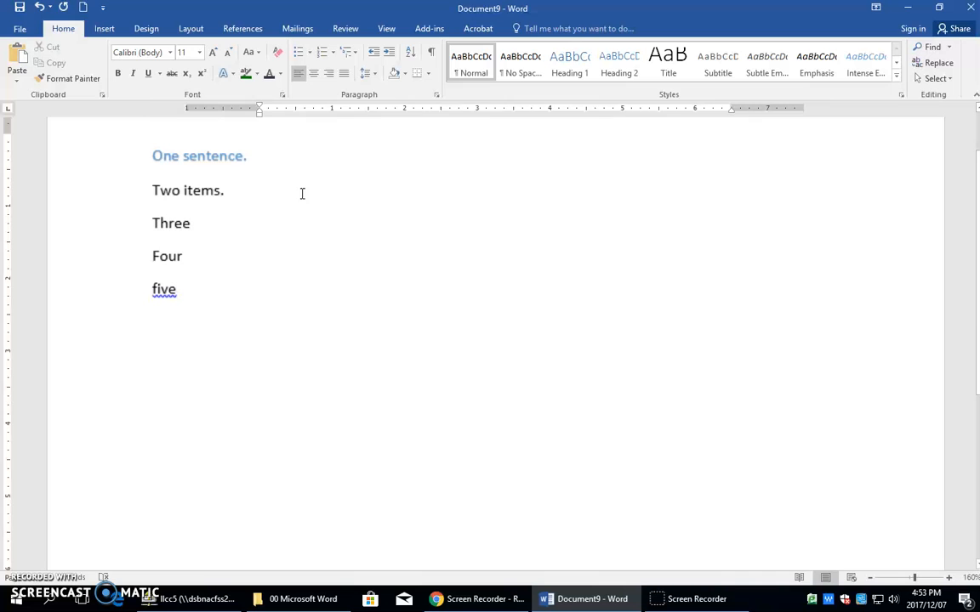
{"action": "left_click", "coordinate": [188, 163]}
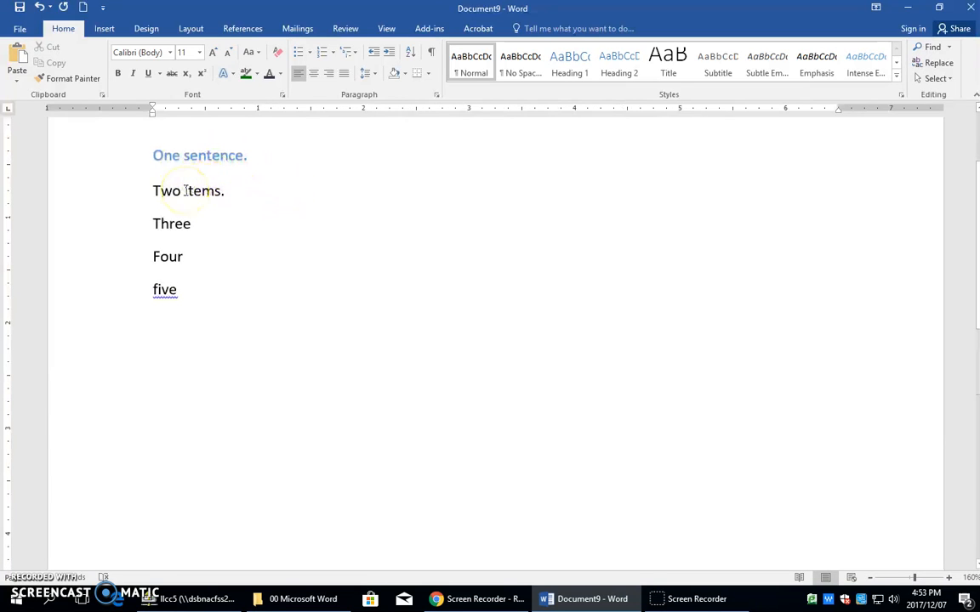
{"action": "left_click", "coordinate": [198, 191]}
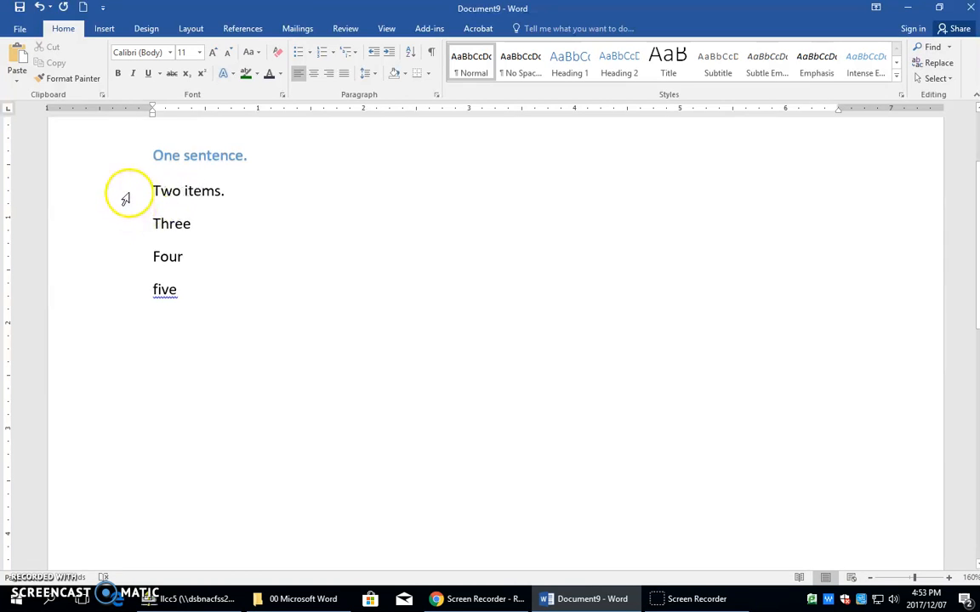
{"action": "double_click", "coordinate": [187, 190]}
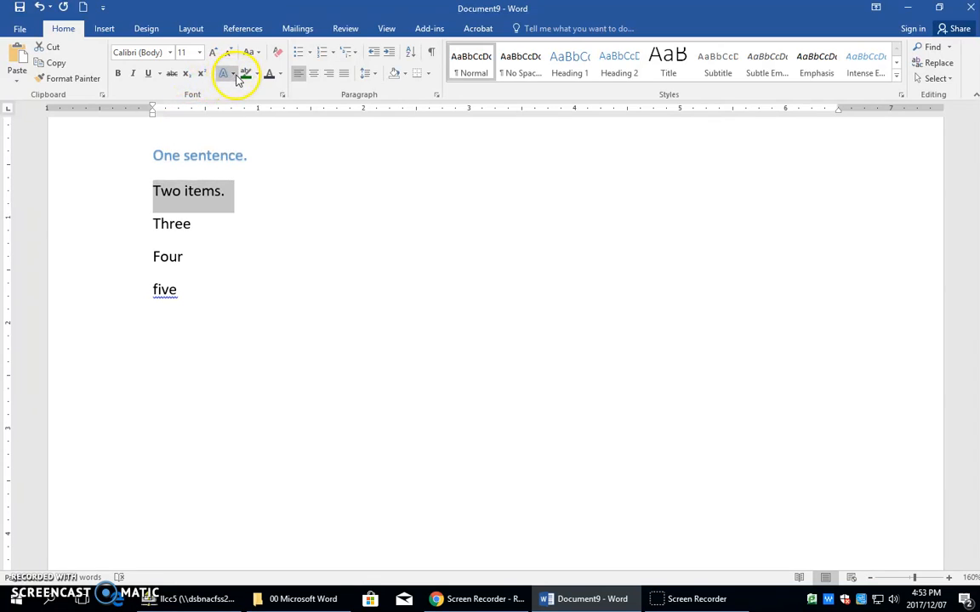
{"action": "left_click", "coordinate": [226, 73]}
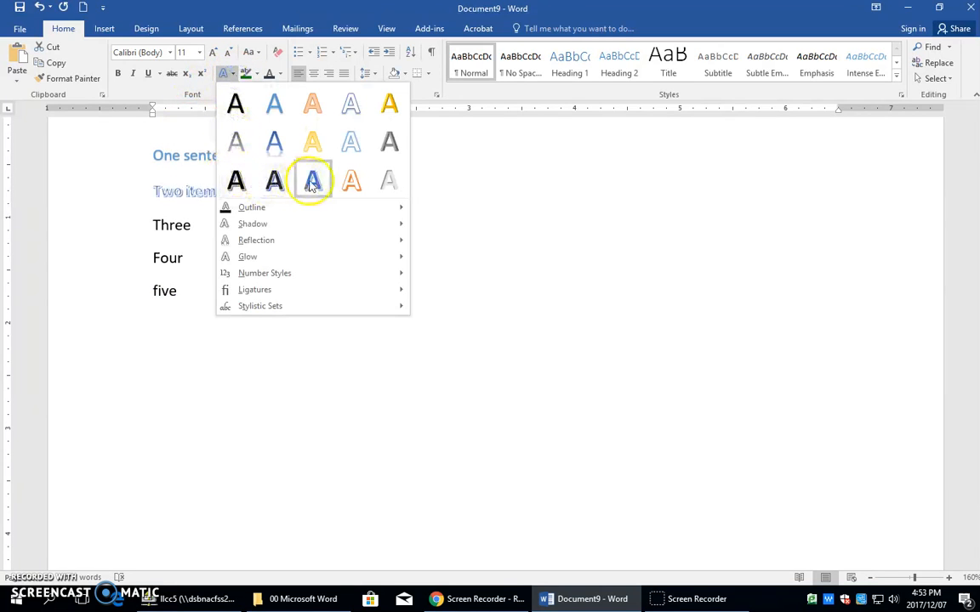
{"action": "mouse_move", "coordinate": [377, 143]}
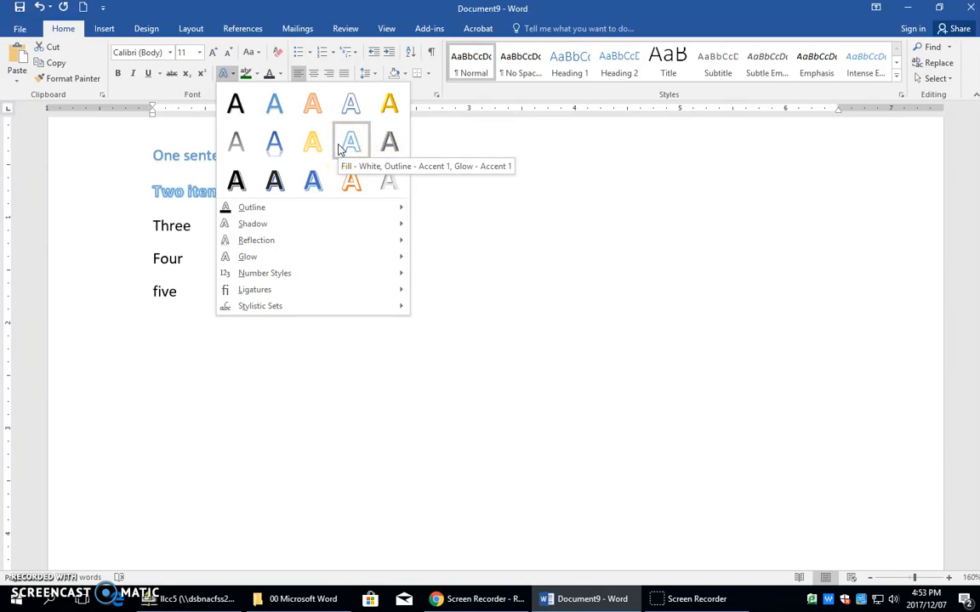
{"action": "left_click", "coordinate": [313, 143]}
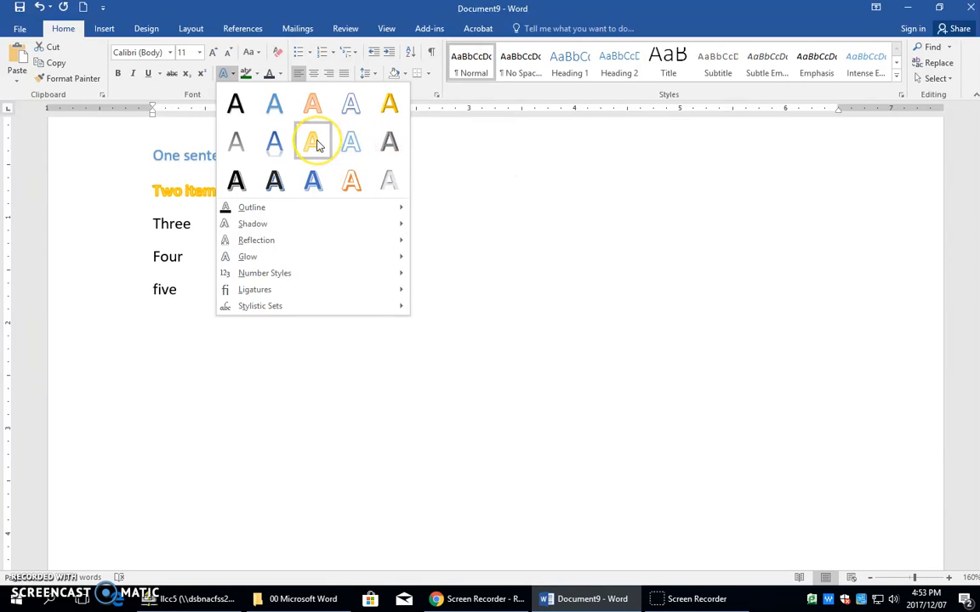
{"action": "mouse_move", "coordinate": [313, 143]}
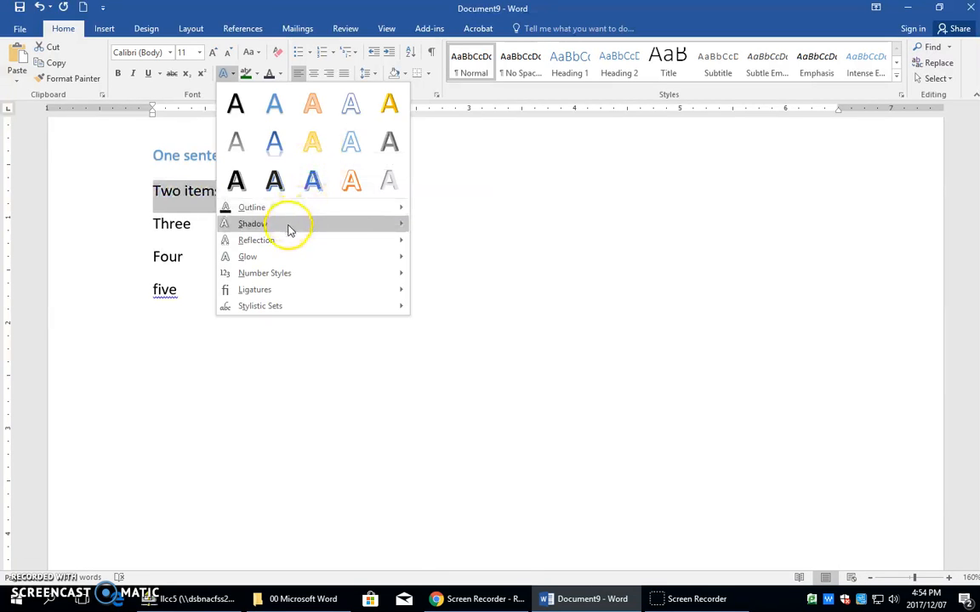
- Show the Shadow variants (outer, inner, perspective) for the selected 'Two items.' line
{"action": "left_click", "coordinate": [252, 224]}
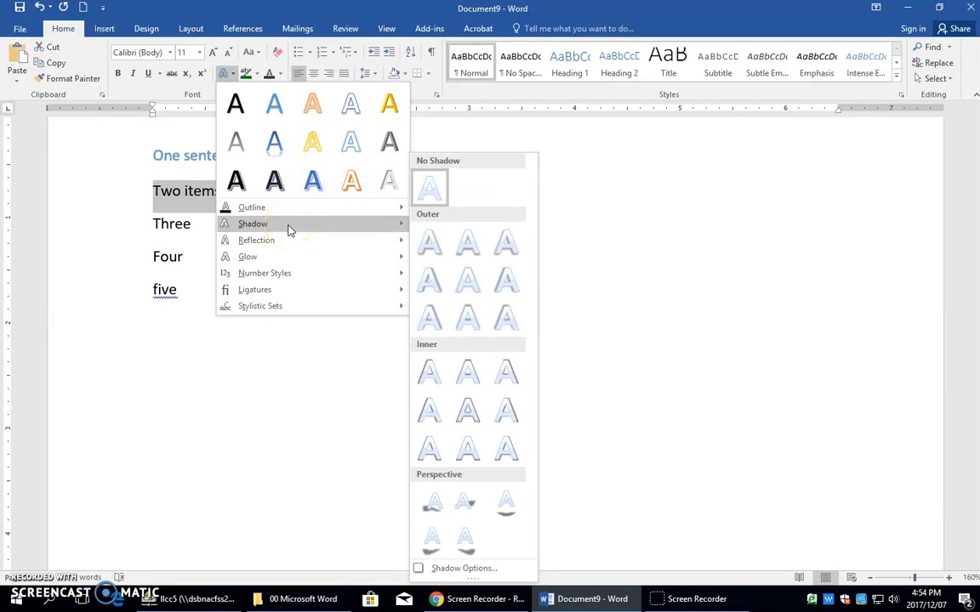
{"action": "mouse_move", "coordinate": [282, 228]}
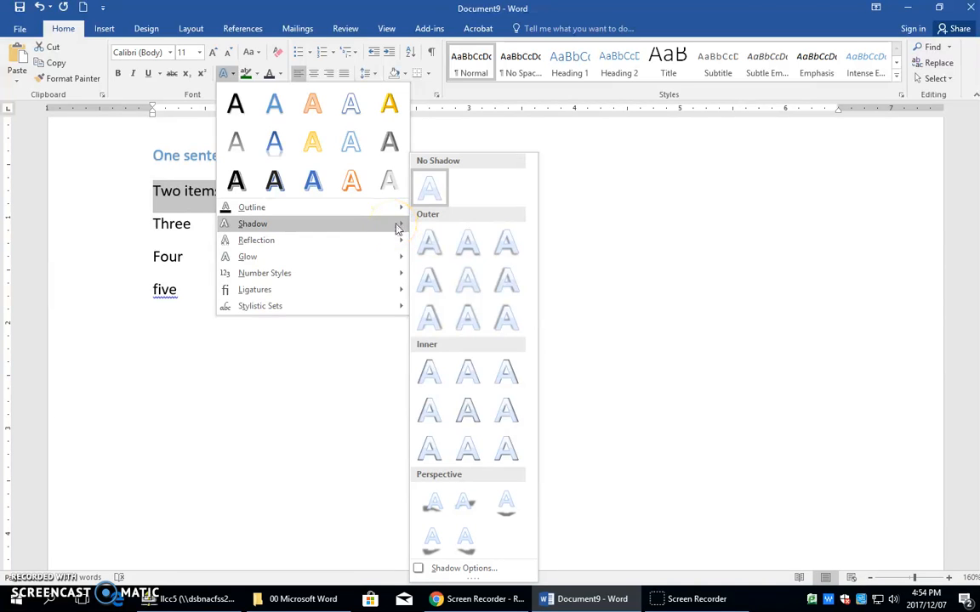
{"action": "mouse_move", "coordinate": [428, 241]}
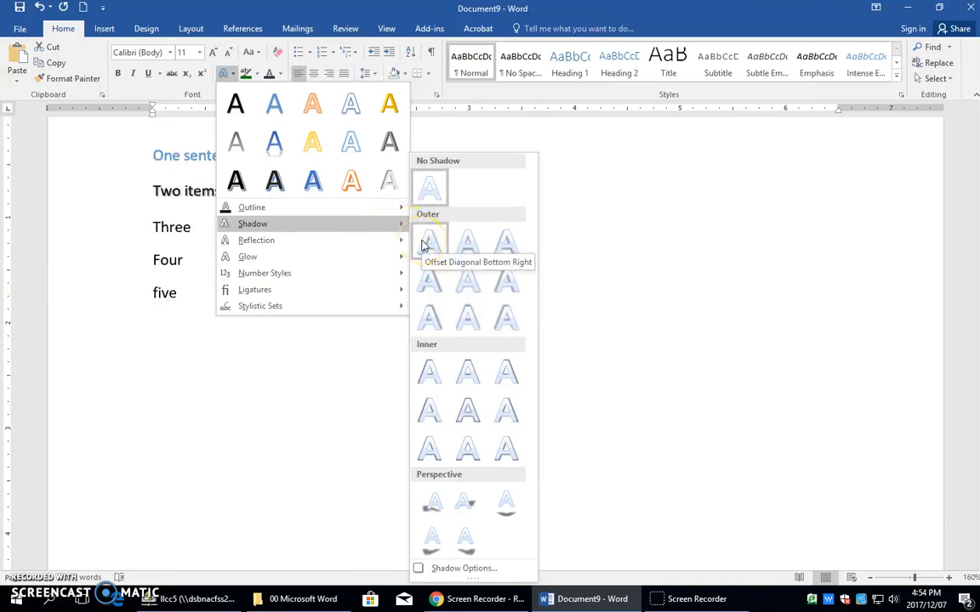
{"action": "mouse_move", "coordinate": [466, 241]}
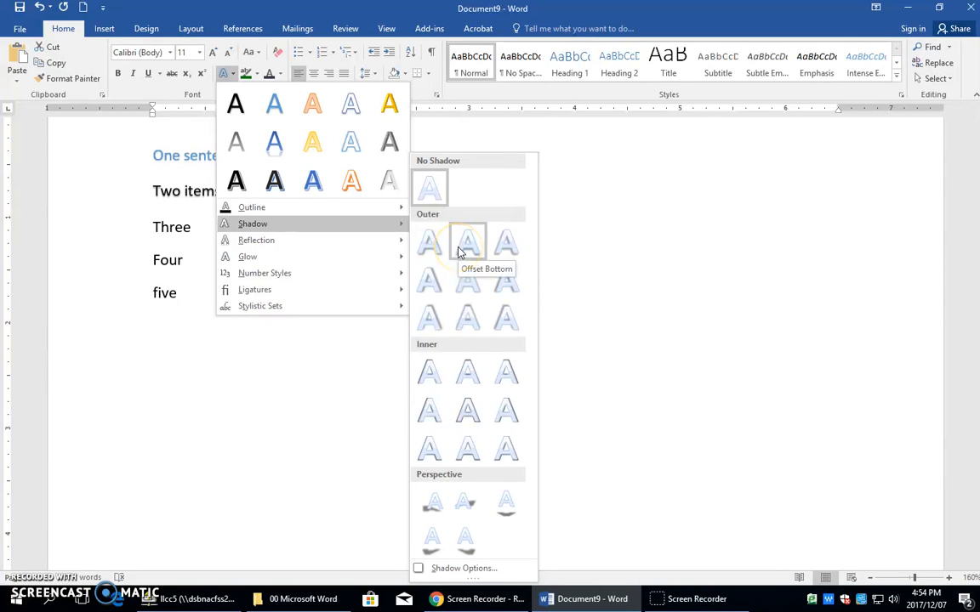
{"action": "mouse_move", "coordinate": [507, 246]}
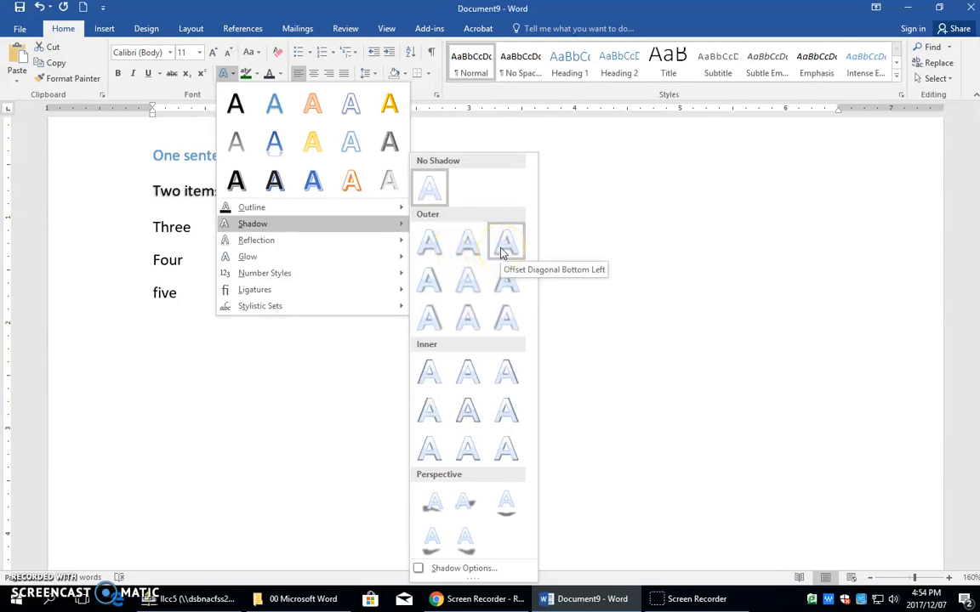
{"action": "mouse_move", "coordinate": [507, 281]}
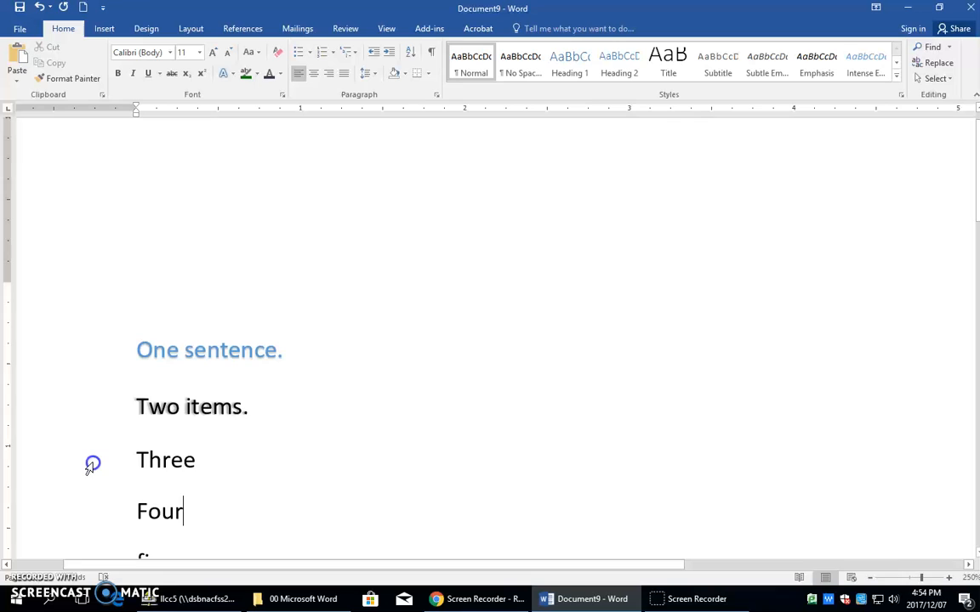
- Apply a reflection beneath the word Three and review the other reflection variations
{"action": "double_click", "coordinate": [165, 459]}
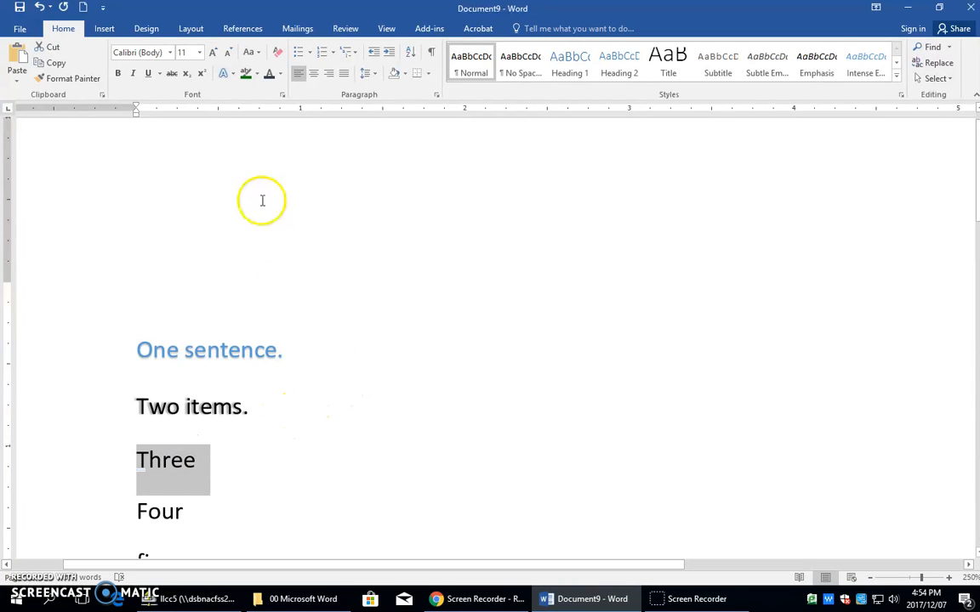
{"action": "left_click", "coordinate": [245, 73]}
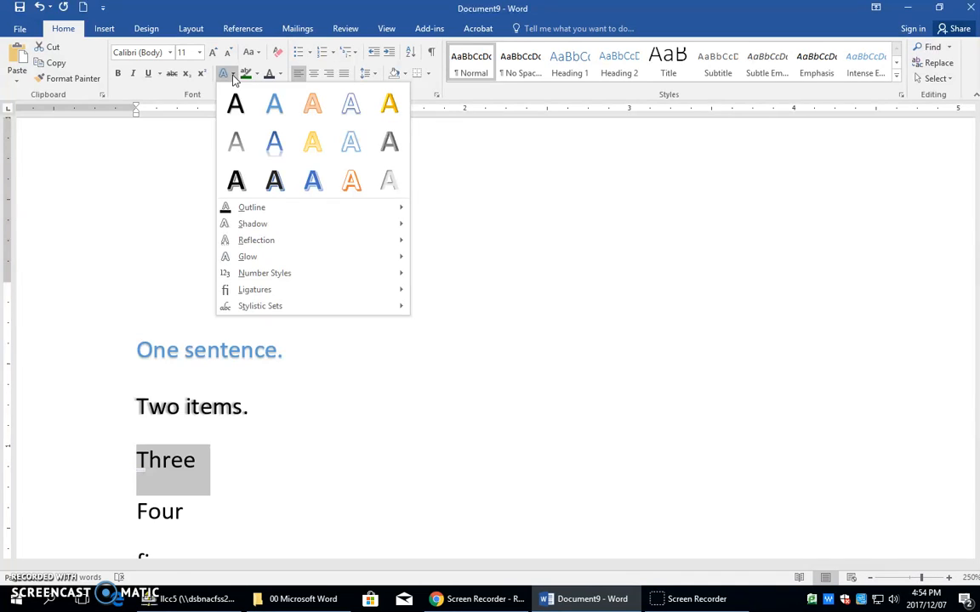
{"action": "mouse_move", "coordinate": [259, 245]}
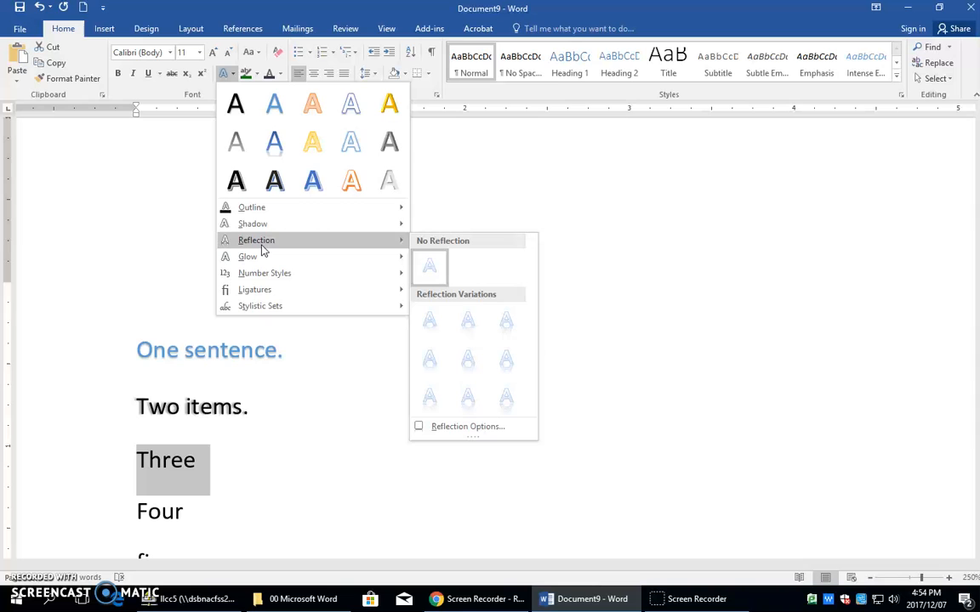
{"action": "mouse_move", "coordinate": [307, 251]}
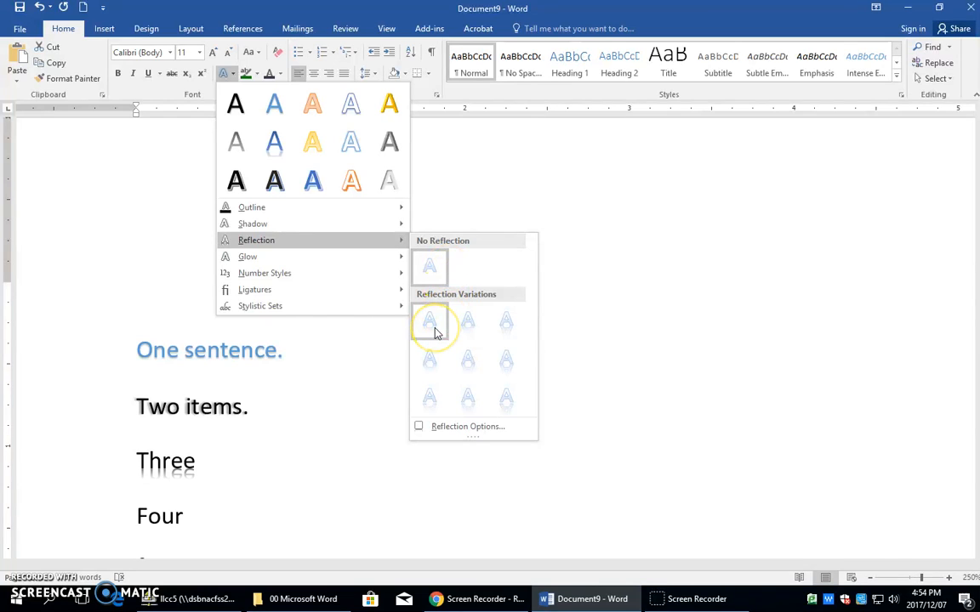
{"action": "mouse_move", "coordinate": [430, 323]}
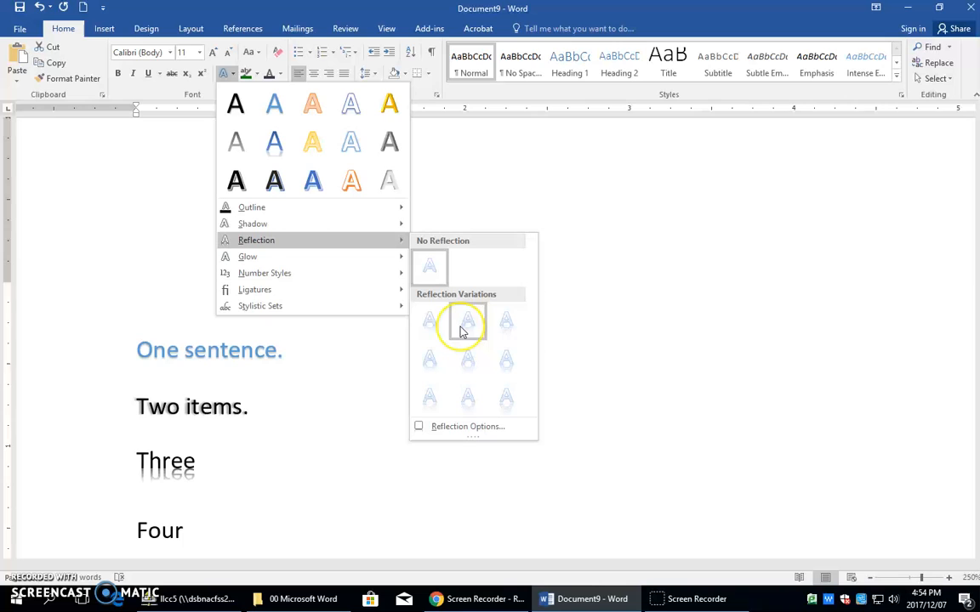
{"action": "mouse_move", "coordinate": [468, 328]}
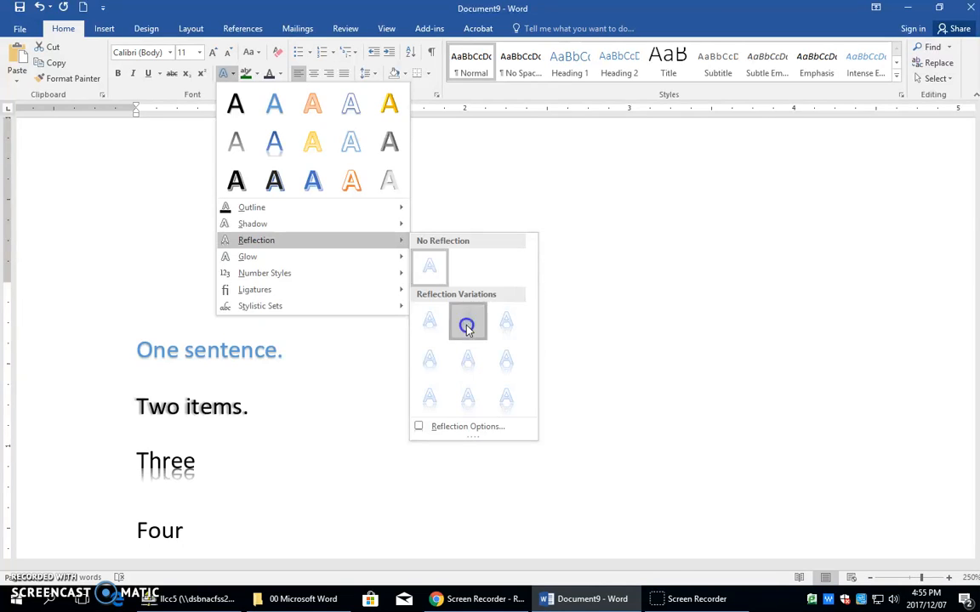
{"action": "left_click", "coordinate": [466, 321]}
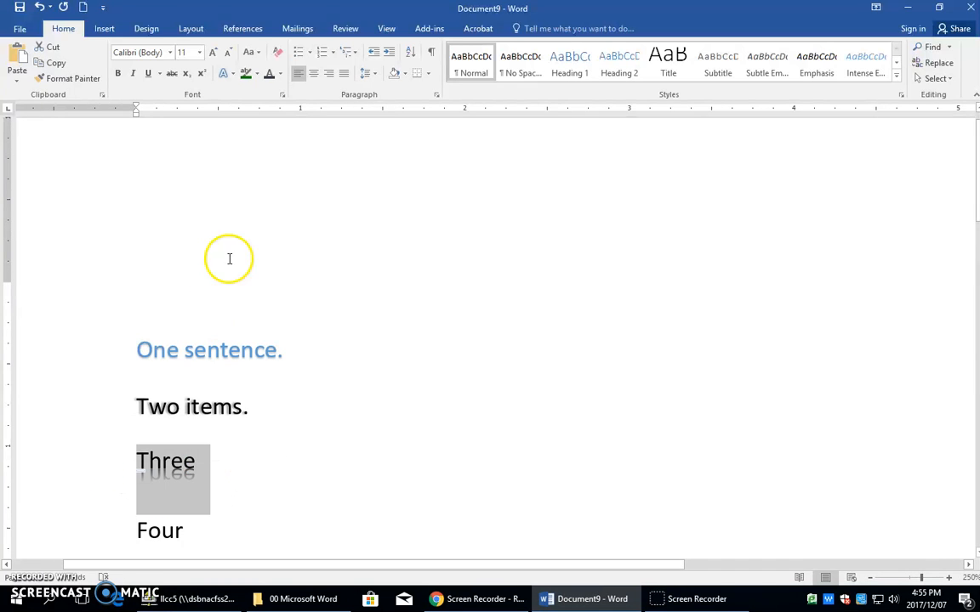
{"action": "left_click", "coordinate": [245, 73]}
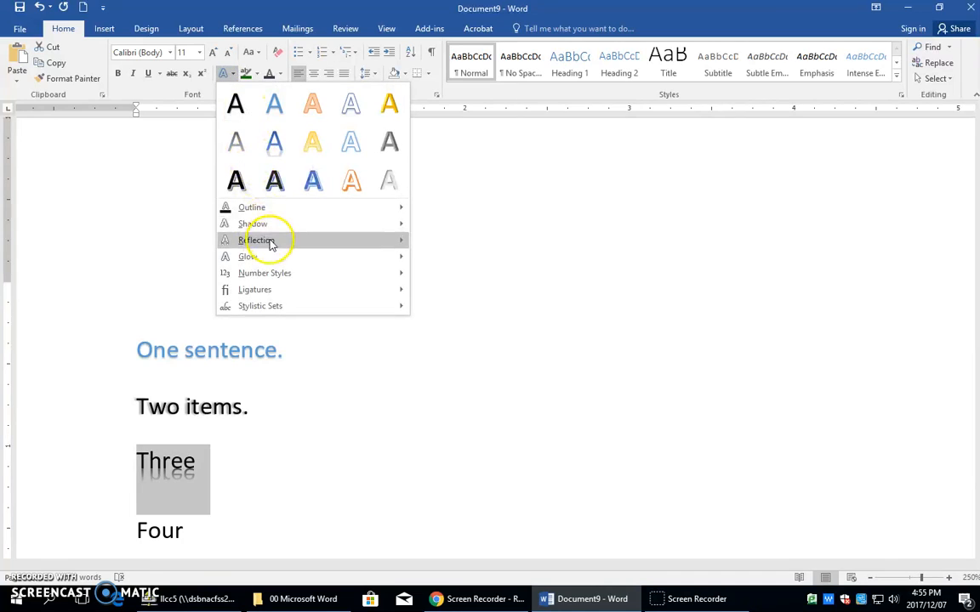
{"action": "left_click", "coordinate": [255, 240]}
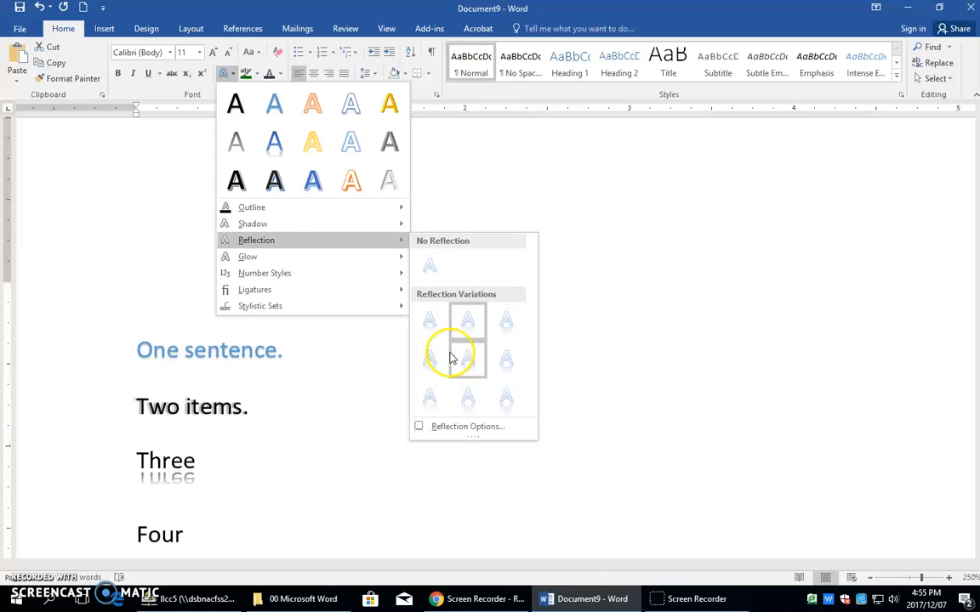
{"action": "mouse_move", "coordinate": [499, 392]}
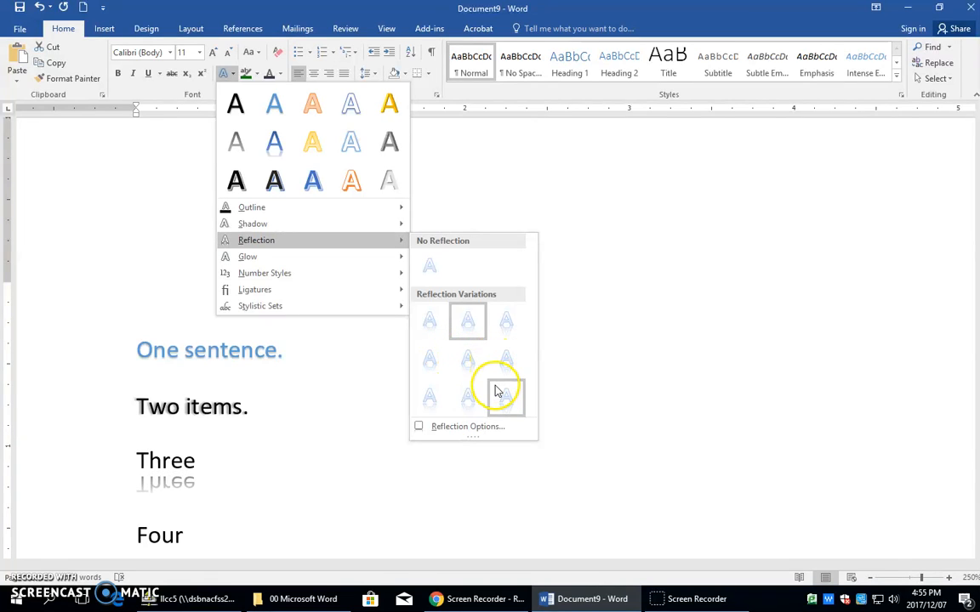
{"action": "mouse_move", "coordinate": [429, 399]}
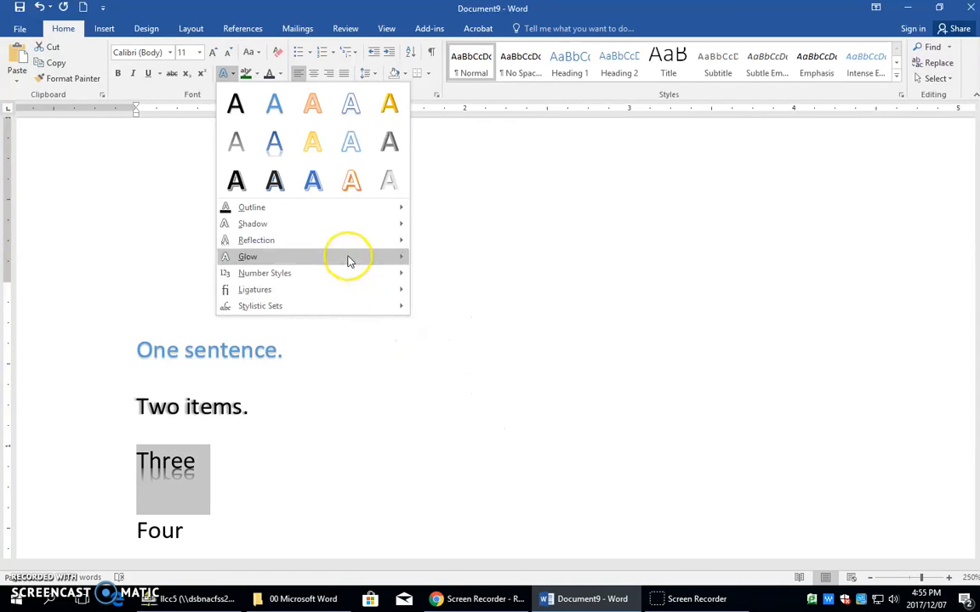
- Apply the Blue, 8 pt glow, Accent color 5 variation to the word Four
{"action": "left_click", "coordinate": [162, 531]}
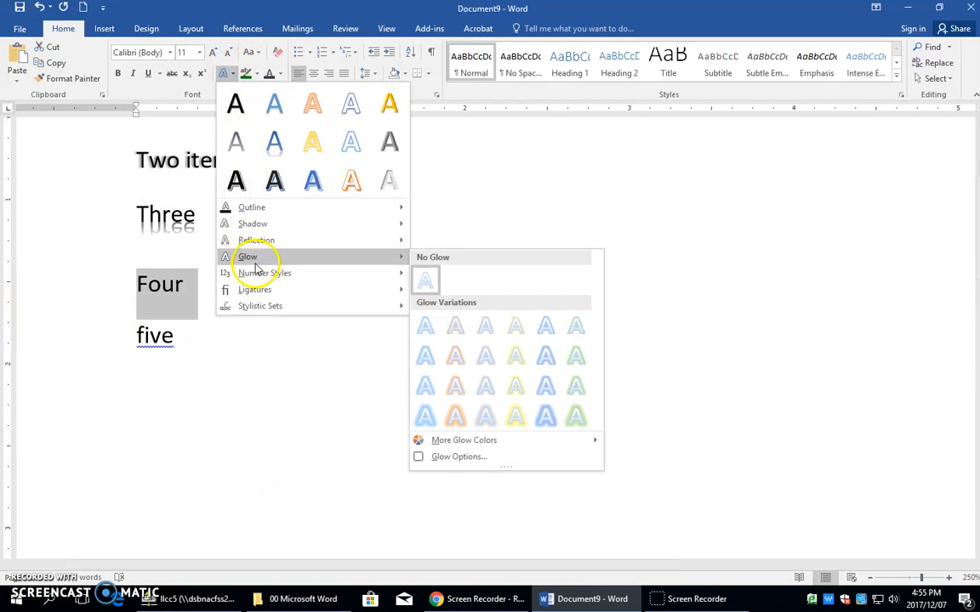
{"action": "mouse_move", "coordinate": [449, 358]}
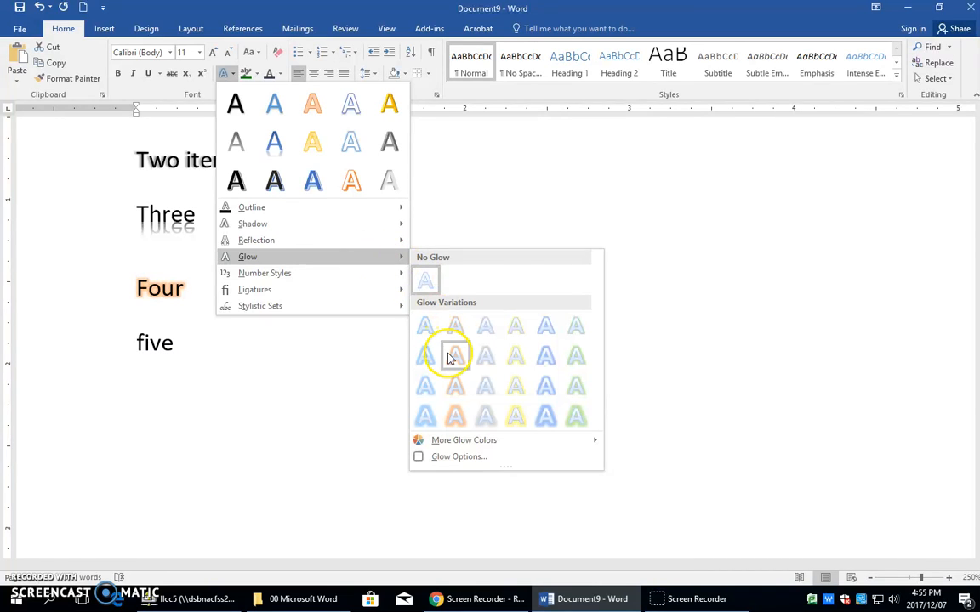
{"action": "mouse_move", "coordinate": [456, 356]}
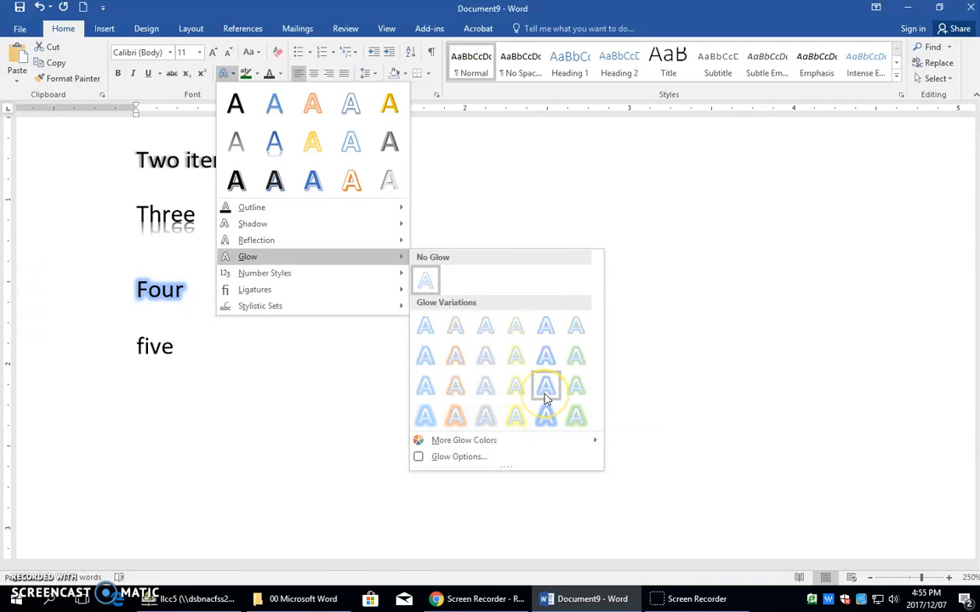
{"action": "mouse_move", "coordinate": [546, 356]}
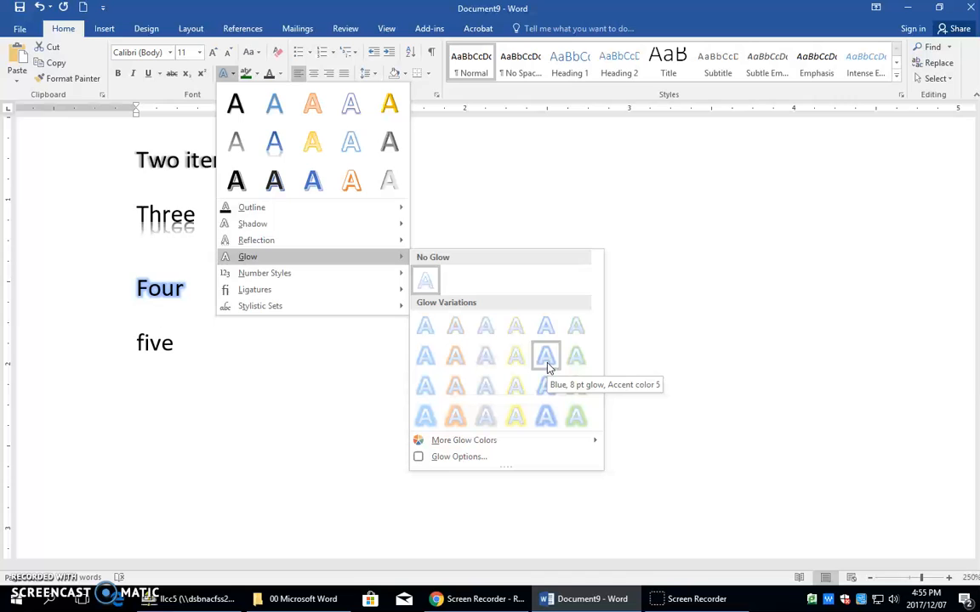
{"action": "left_click", "coordinate": [487, 388]}
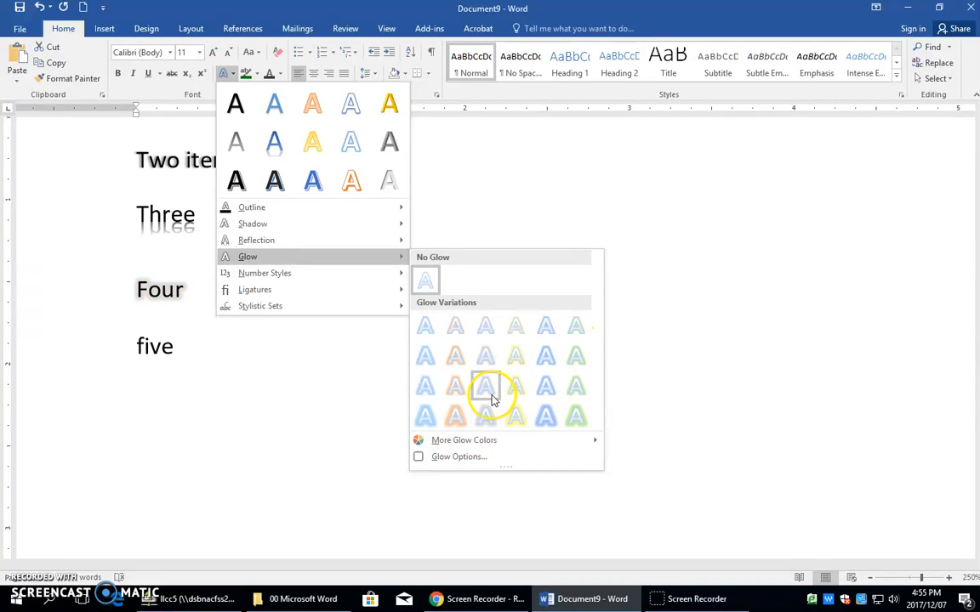
{"action": "mouse_move", "coordinate": [485, 385]}
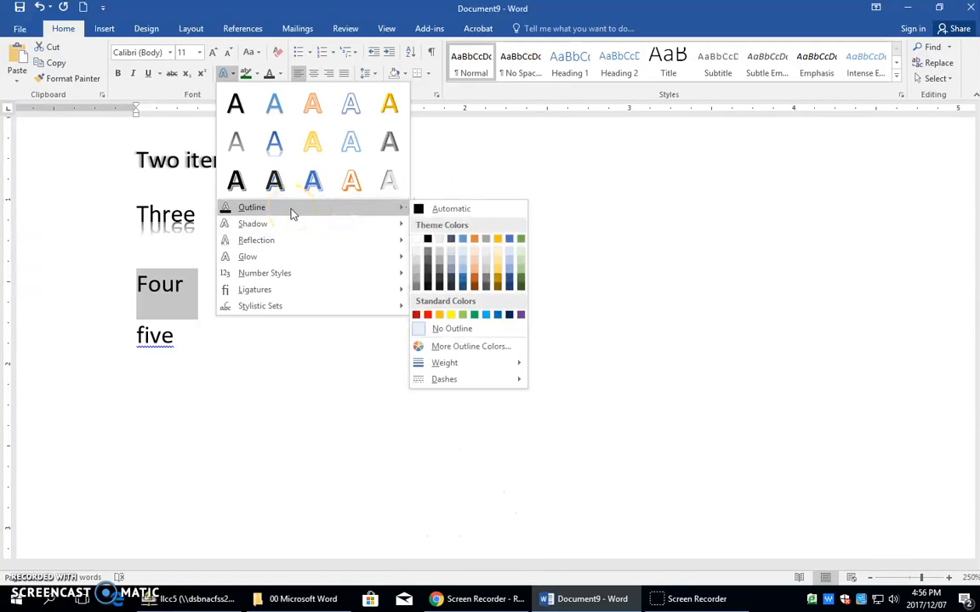
{"action": "mouse_move", "coordinate": [314, 208]}
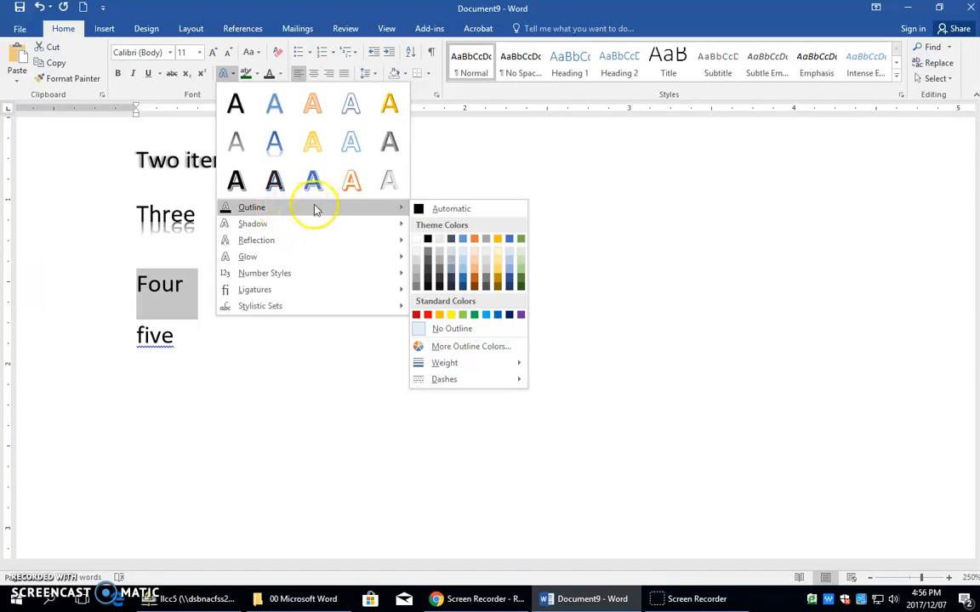
- Outline the word Four in Red from the Standard Colors
{"action": "left_click", "coordinate": [419, 314]}
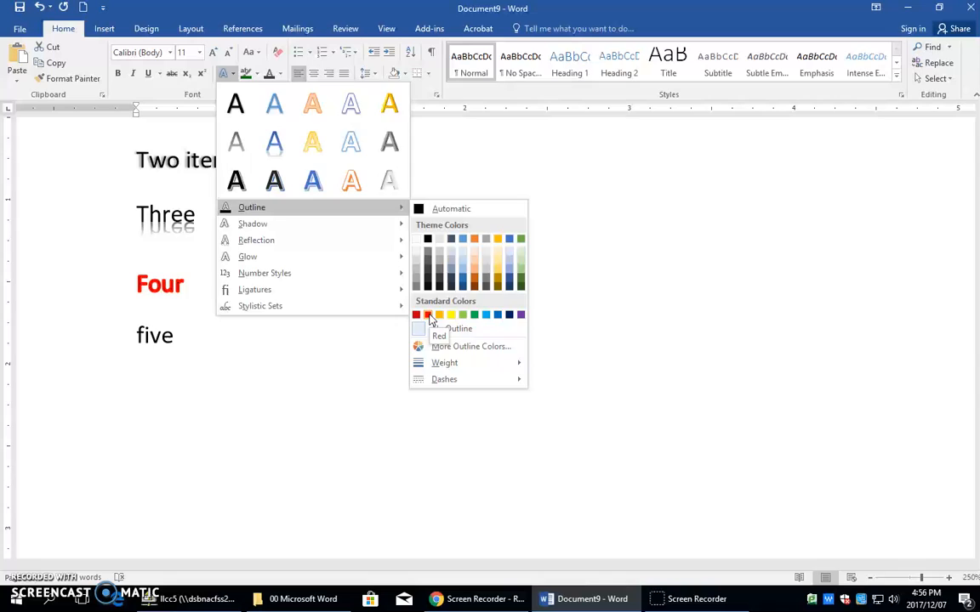
{"action": "left_click", "coordinate": [428, 314]}
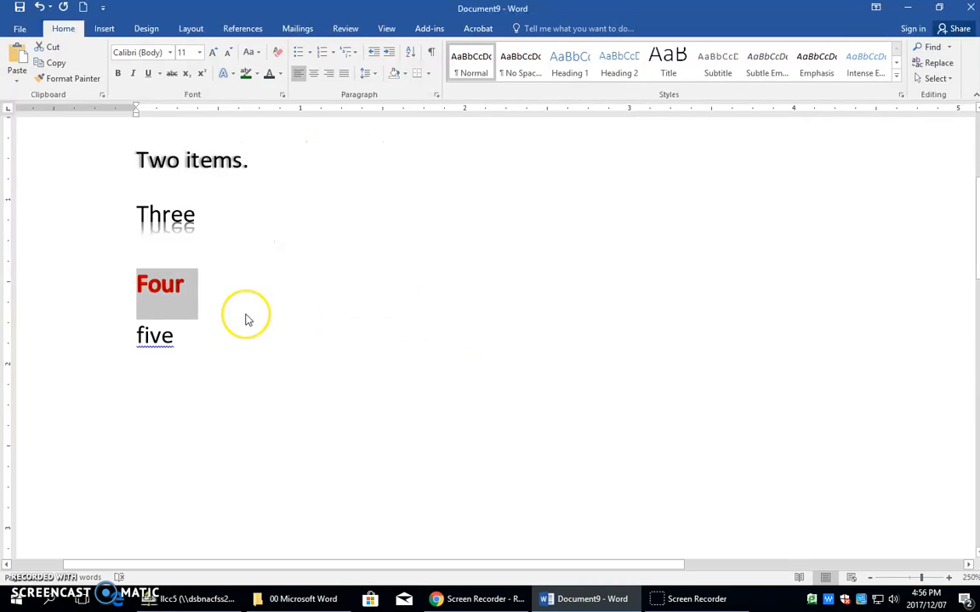
{"action": "left_click", "coordinate": [170, 292]}
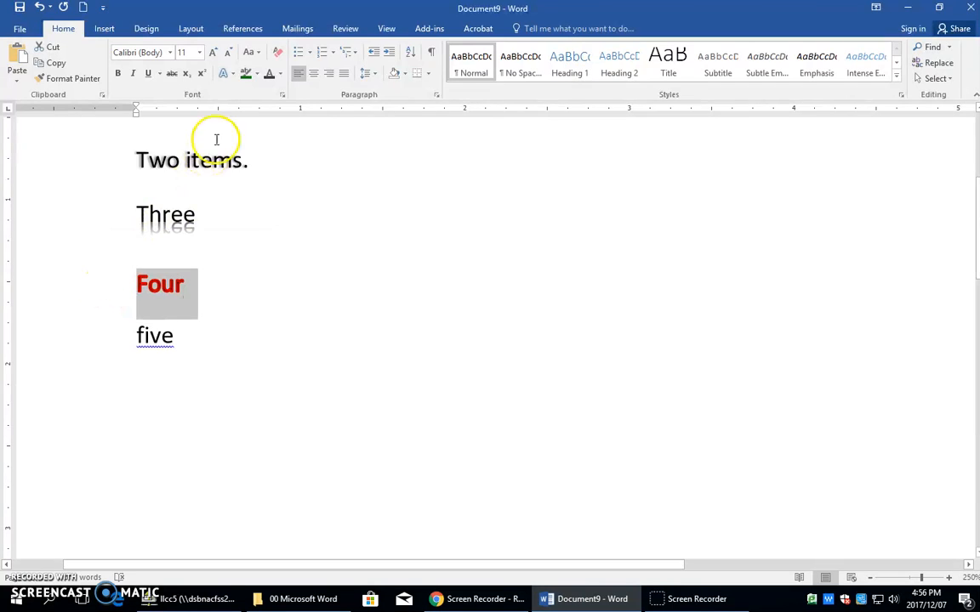
- Adjust the outline weight of the word Four
{"action": "left_click", "coordinate": [232, 75]}
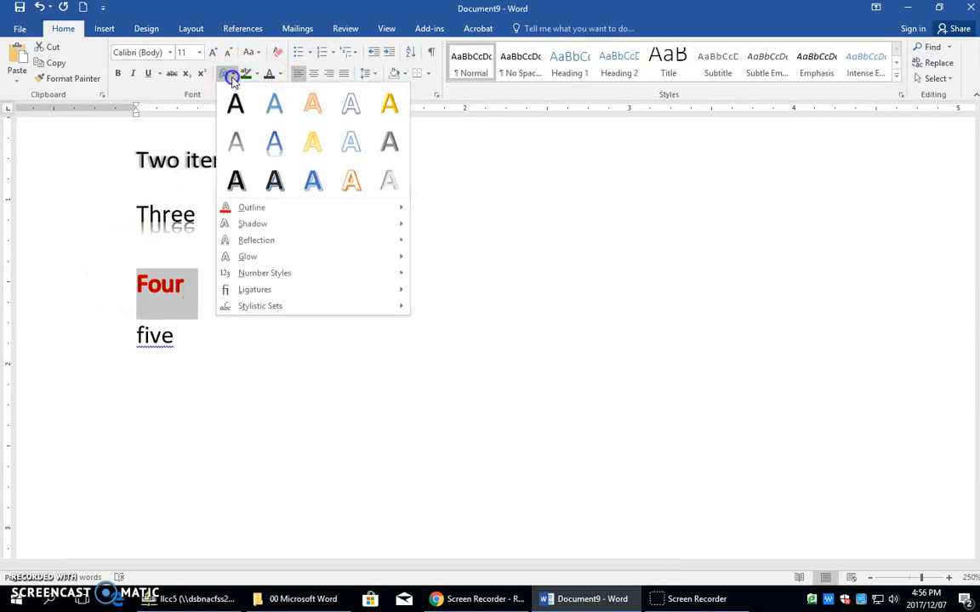
{"action": "left_click", "coordinate": [252, 208]}
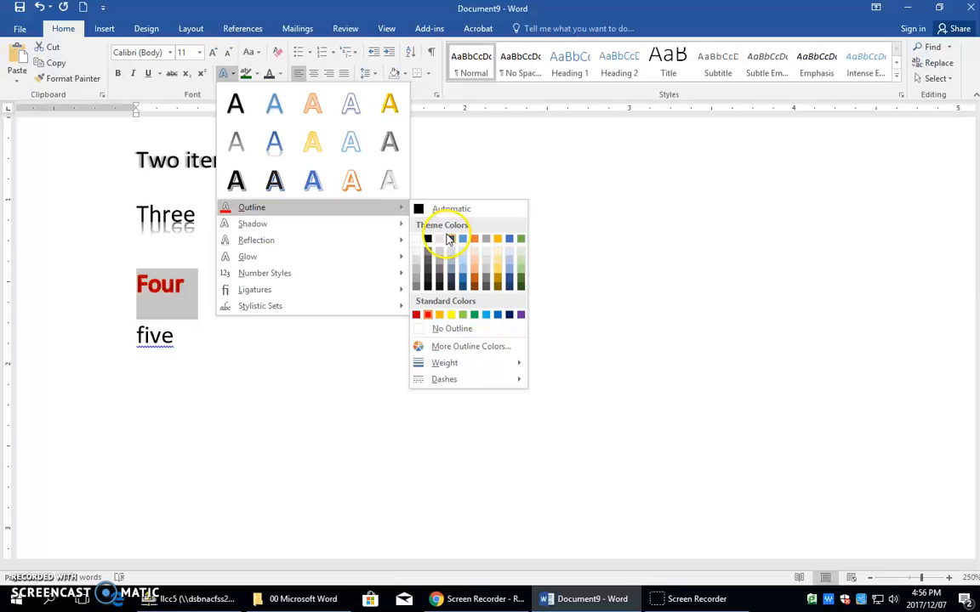
{"action": "left_click", "coordinate": [445, 363]}
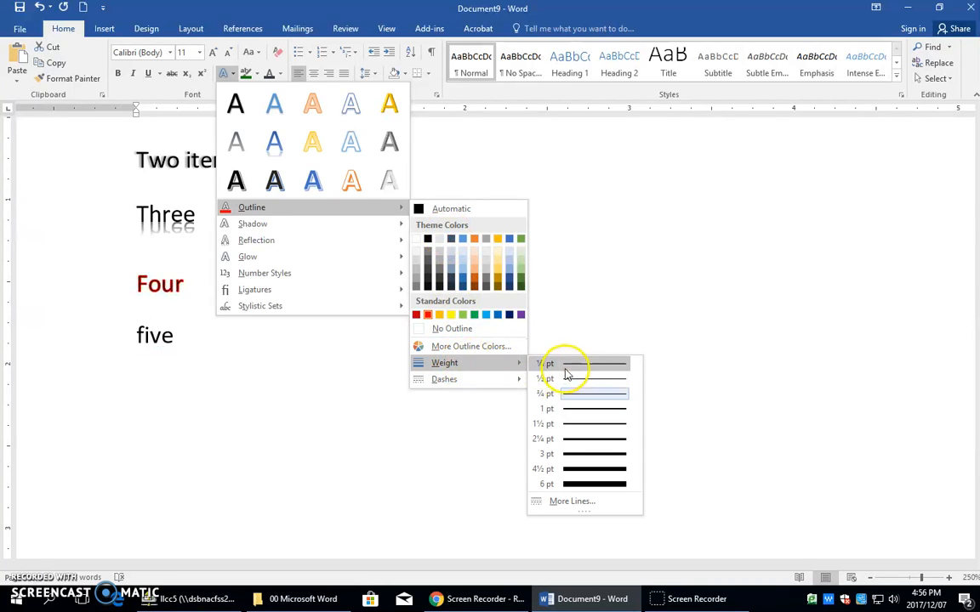
{"action": "left_click", "coordinate": [564, 364]}
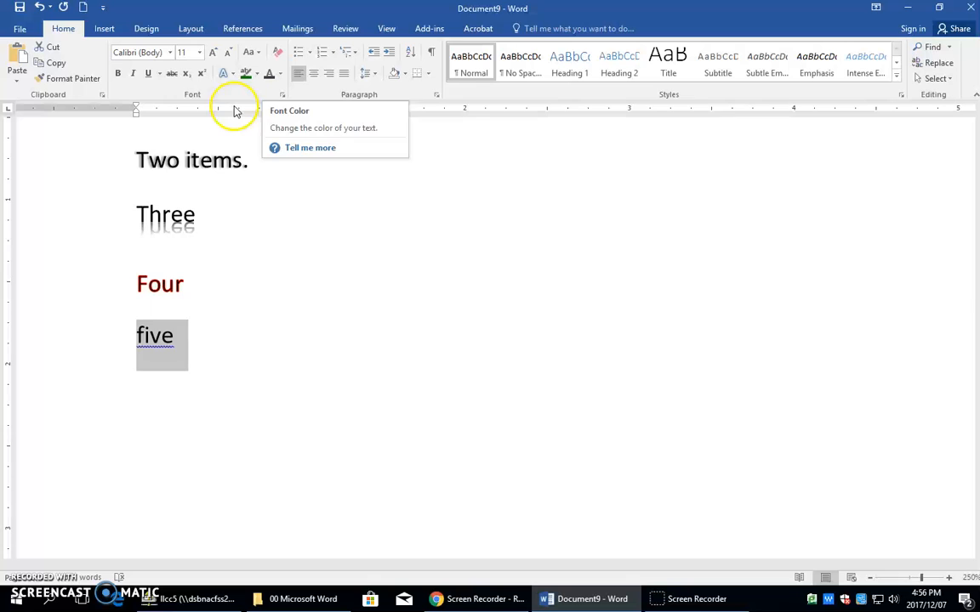
- Set the word five in the Arial Black font
{"action": "left_click", "coordinate": [181, 53]}
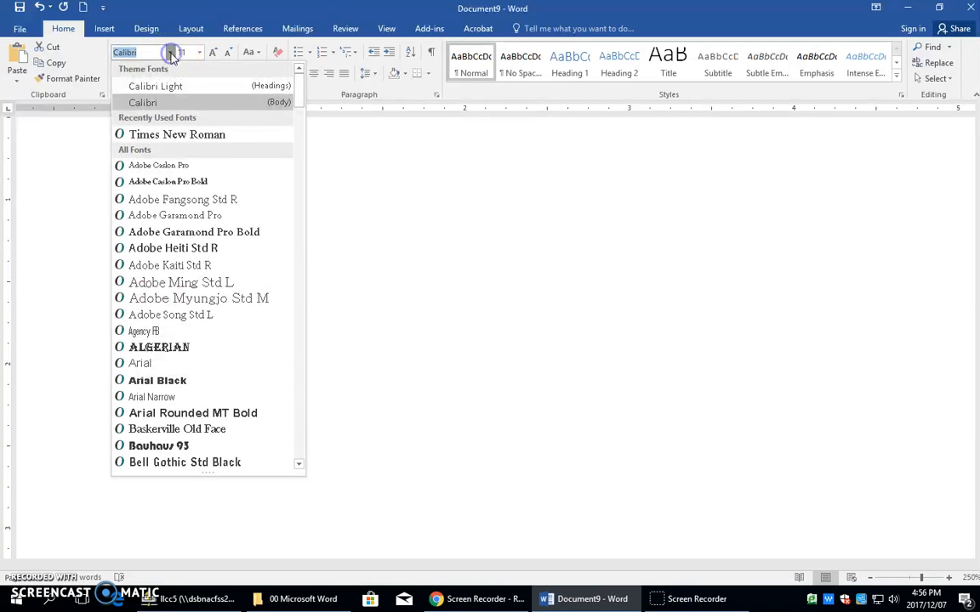
{"action": "left_click", "coordinate": [155, 381]}
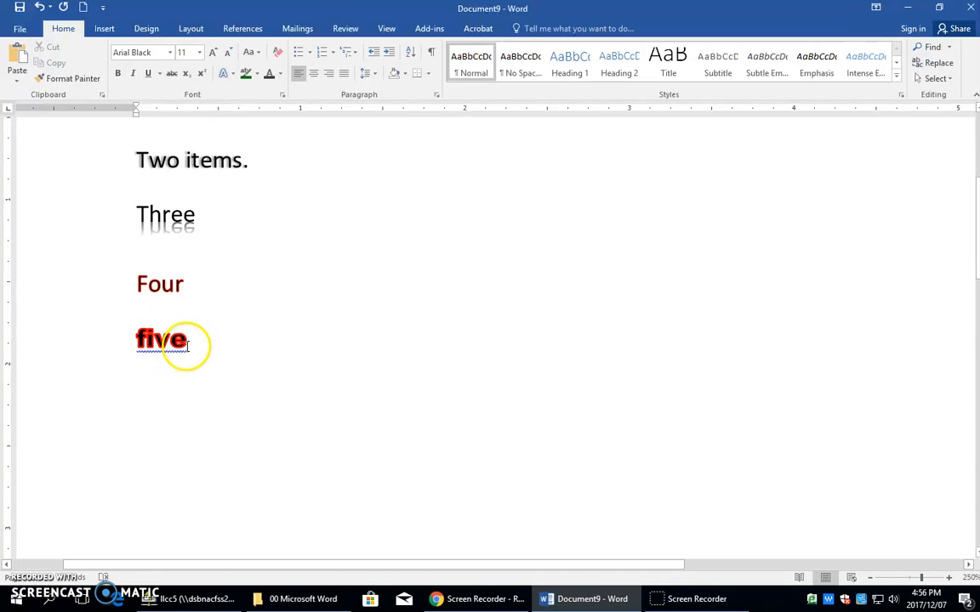
- Give the red word five a thin ¼ pt text outline
{"action": "left_click", "coordinate": [224, 73]}
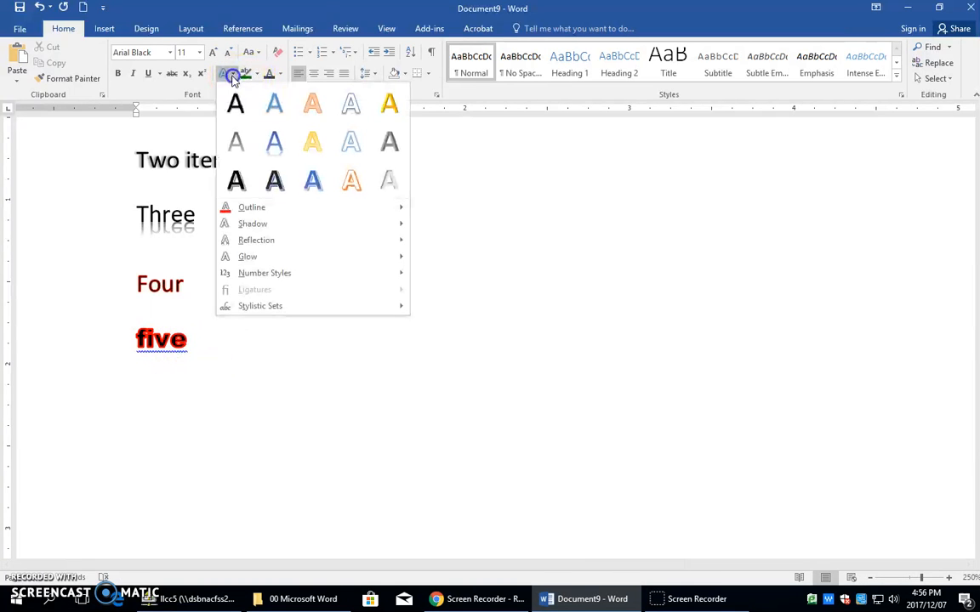
{"action": "left_click", "coordinate": [251, 208]}
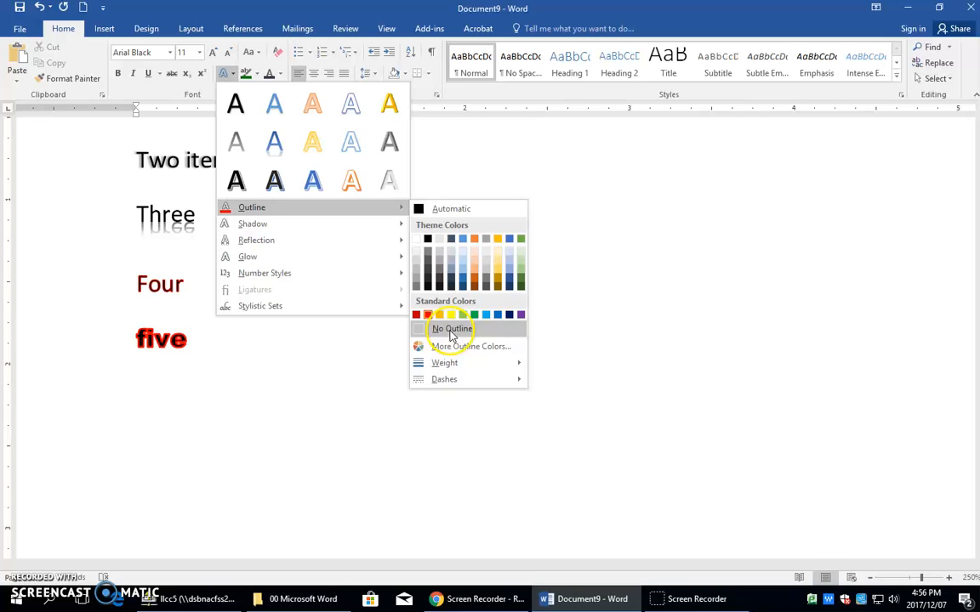
{"action": "left_click", "coordinate": [444, 362]}
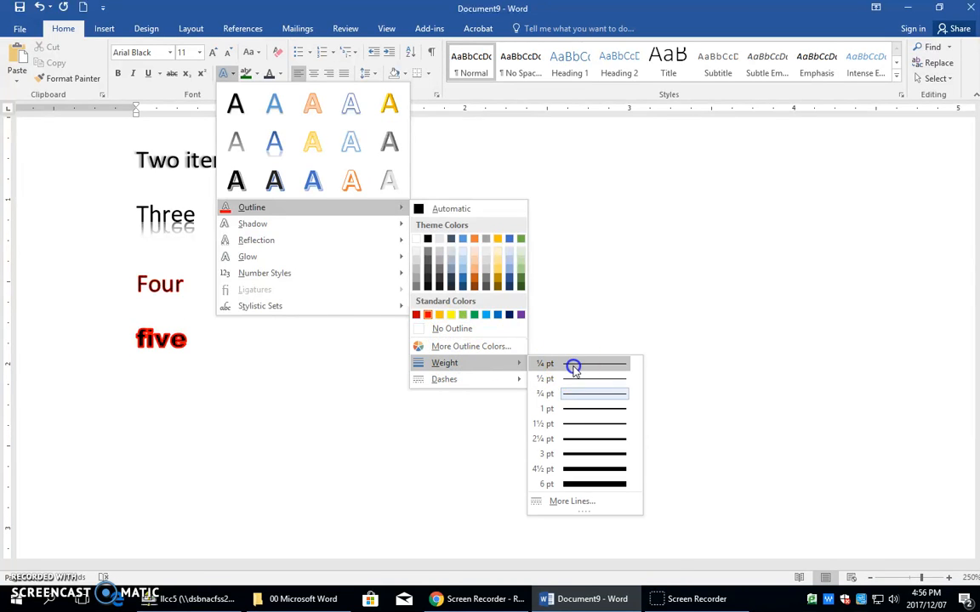
{"action": "left_click", "coordinate": [595, 369]}
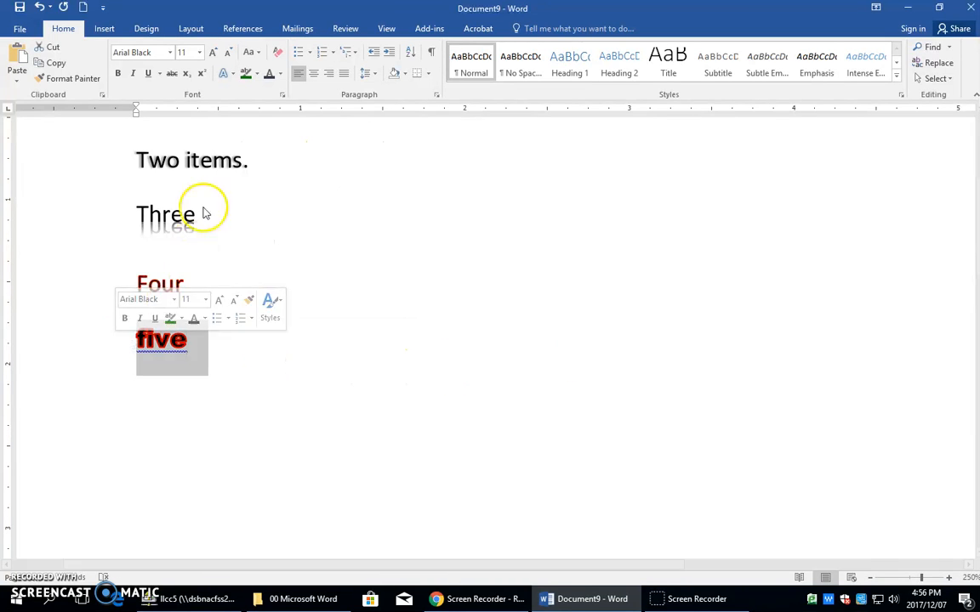
{"action": "left_click", "coordinate": [225, 73]}
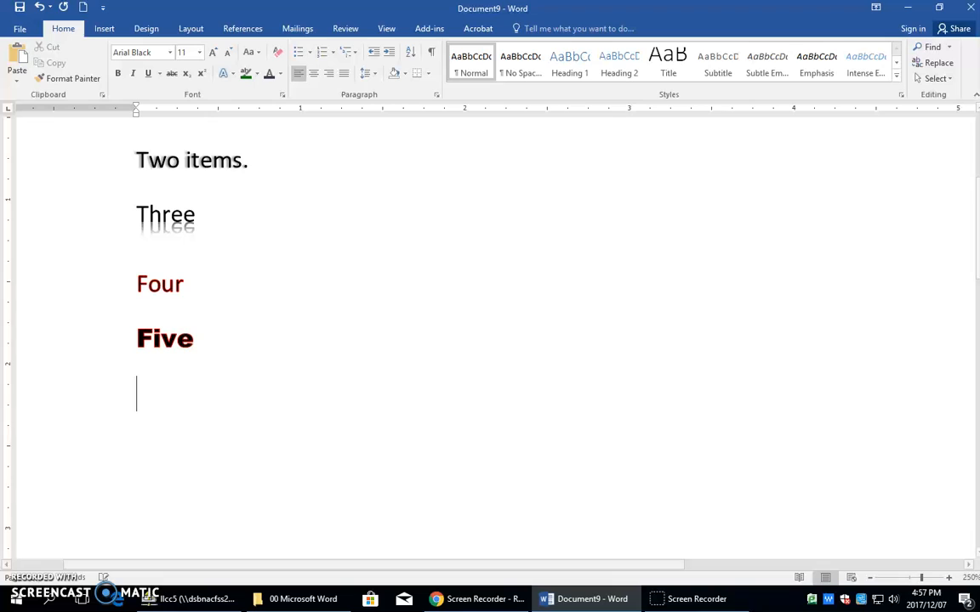
- Type dkdkdkd on a new line below Five and select the whole line
{"action": "type", "text": "dkdkdk"}
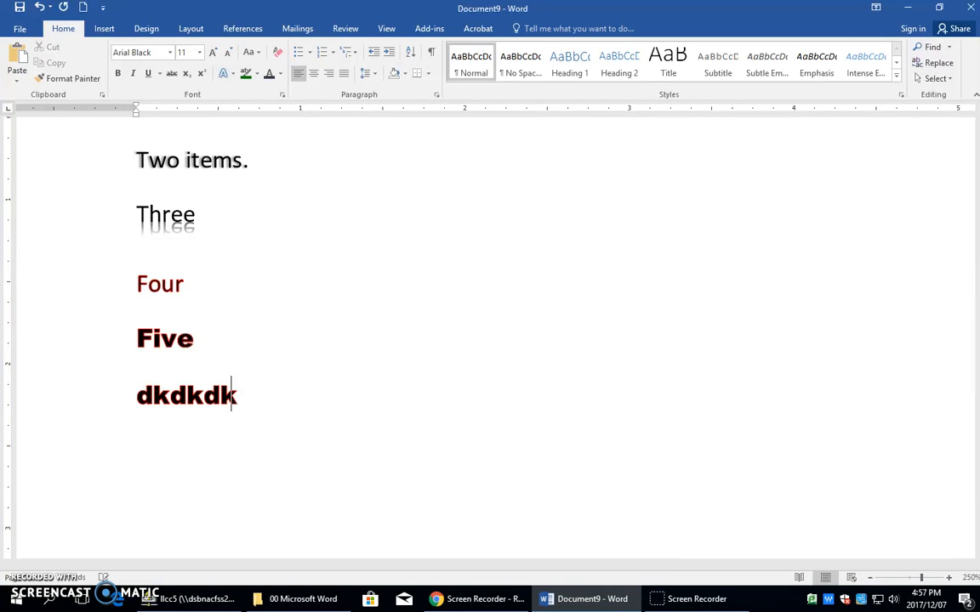
{"action": "type", "text": "d"}
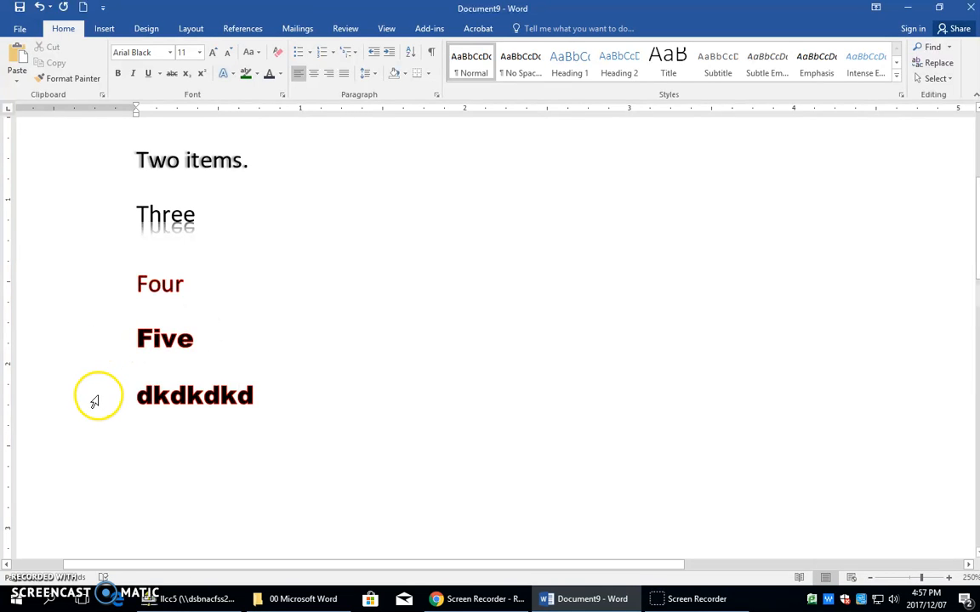
{"action": "triple_click", "coordinate": [194, 395]}
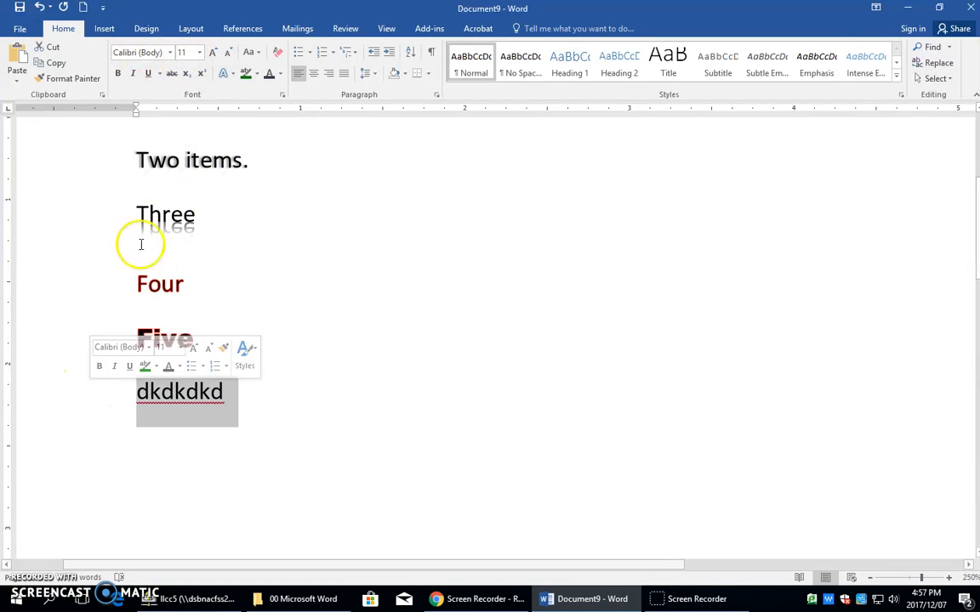
{"action": "left_click", "coordinate": [225, 75]}
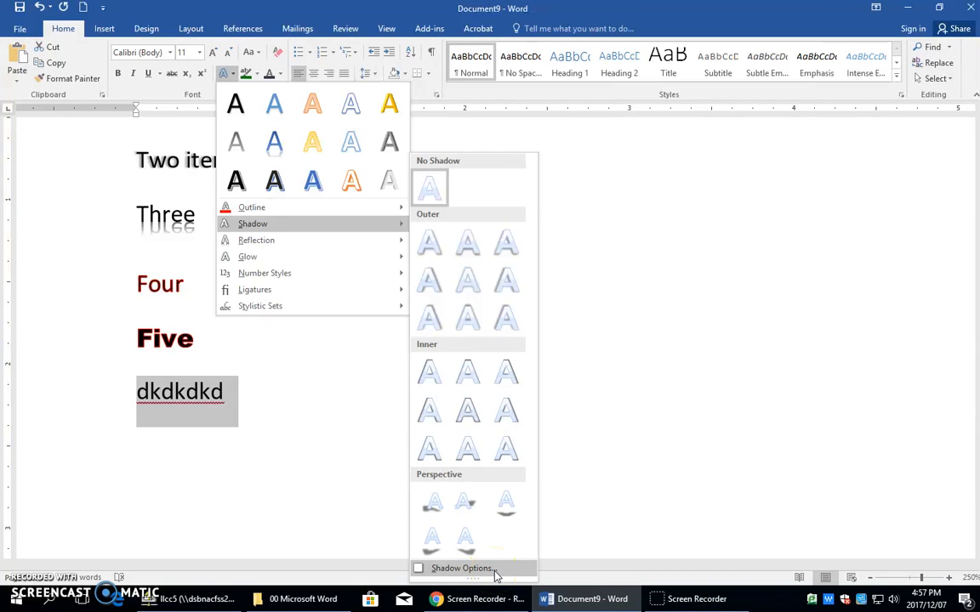
{"action": "mouse_move", "coordinate": [322, 245]}
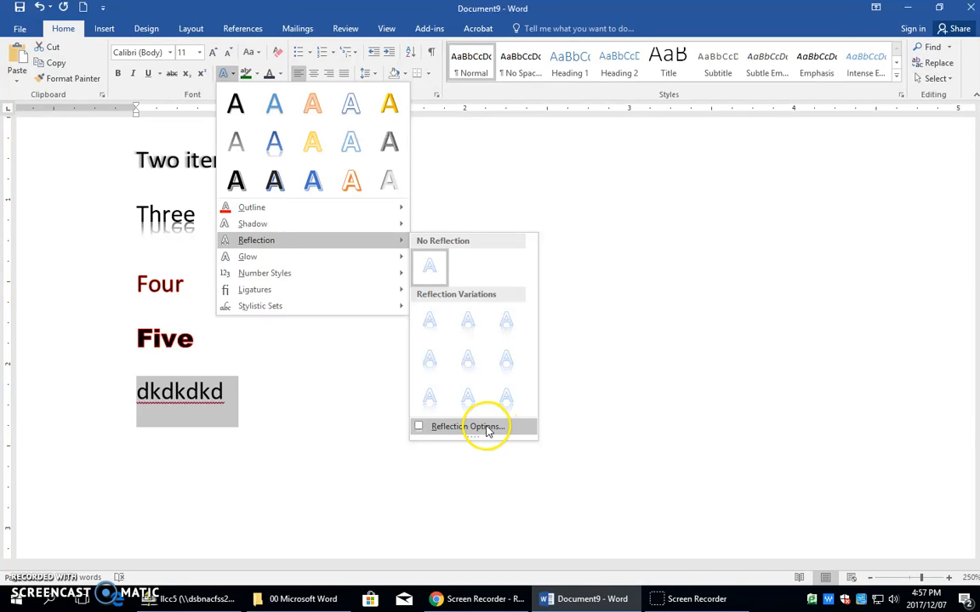
- Open the Format Text Effects pane with Reflection Options for dkdkdkd
{"action": "left_click", "coordinate": [464, 425]}
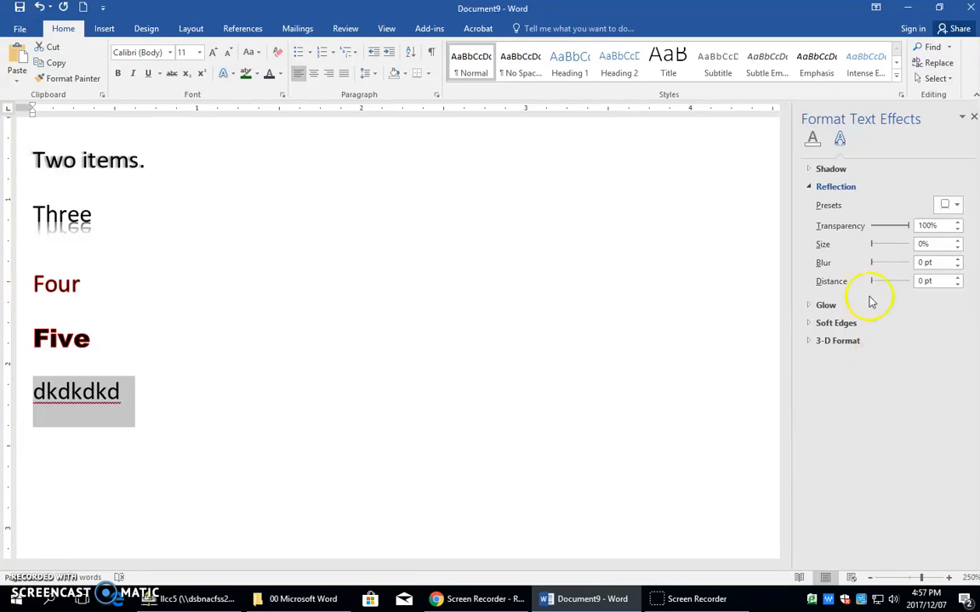
- Expand the Shadow and Glow sections in the Format Text Effects pane
{"action": "left_click", "coordinate": [832, 168]}
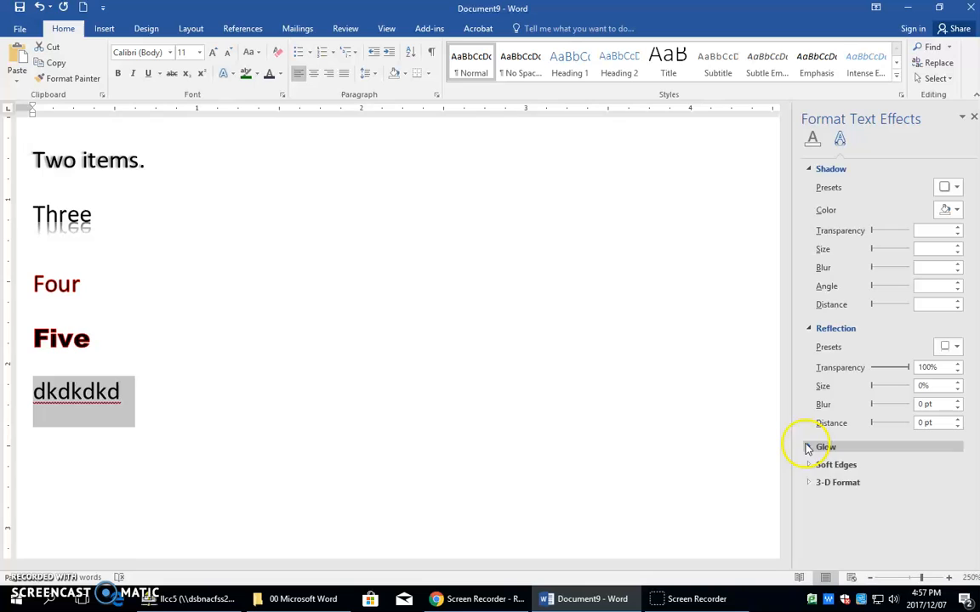
{"action": "left_click", "coordinate": [813, 446]}
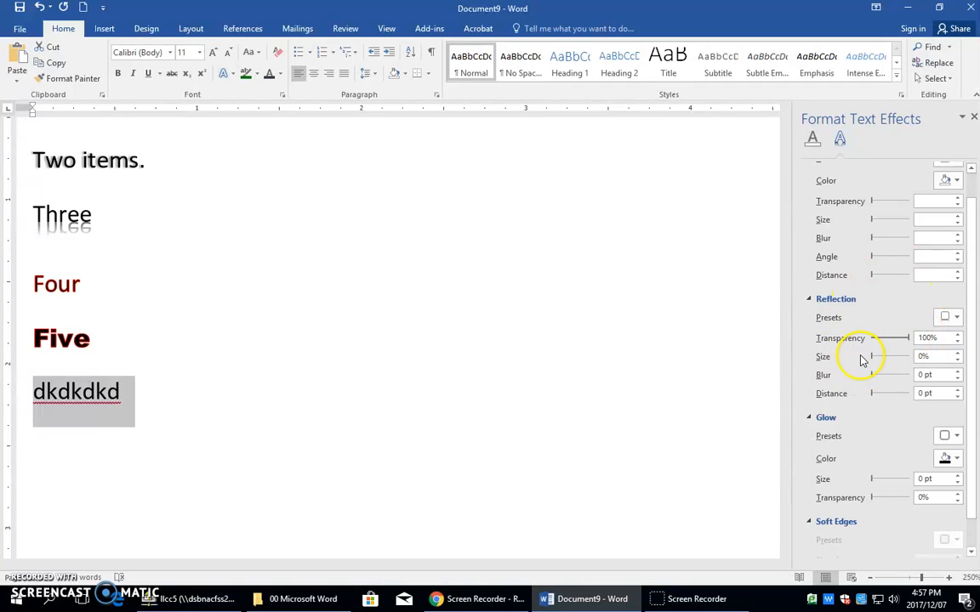
{"action": "mouse_move", "coordinate": [824, 374]}
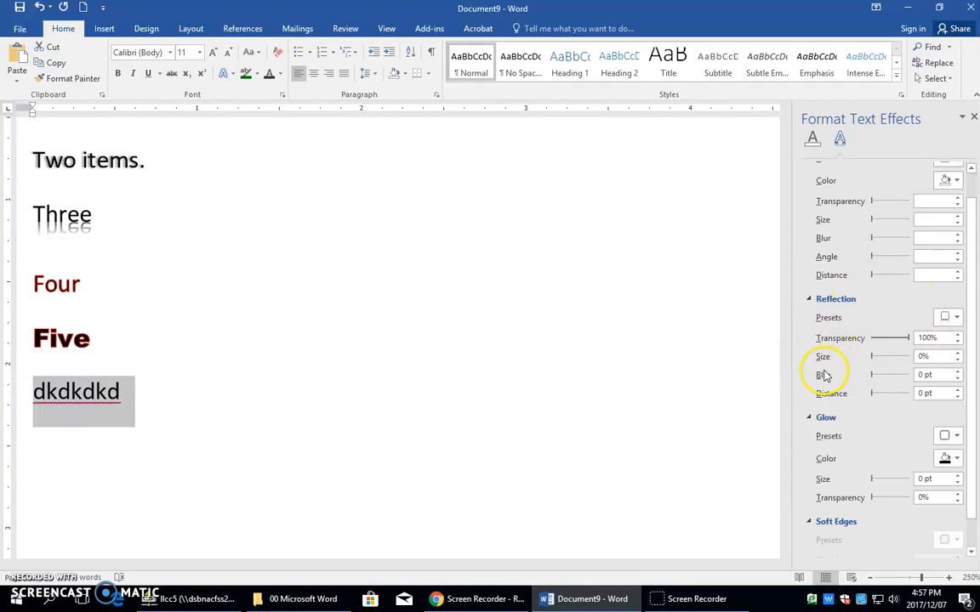
{"action": "mouse_move", "coordinate": [891, 381]}
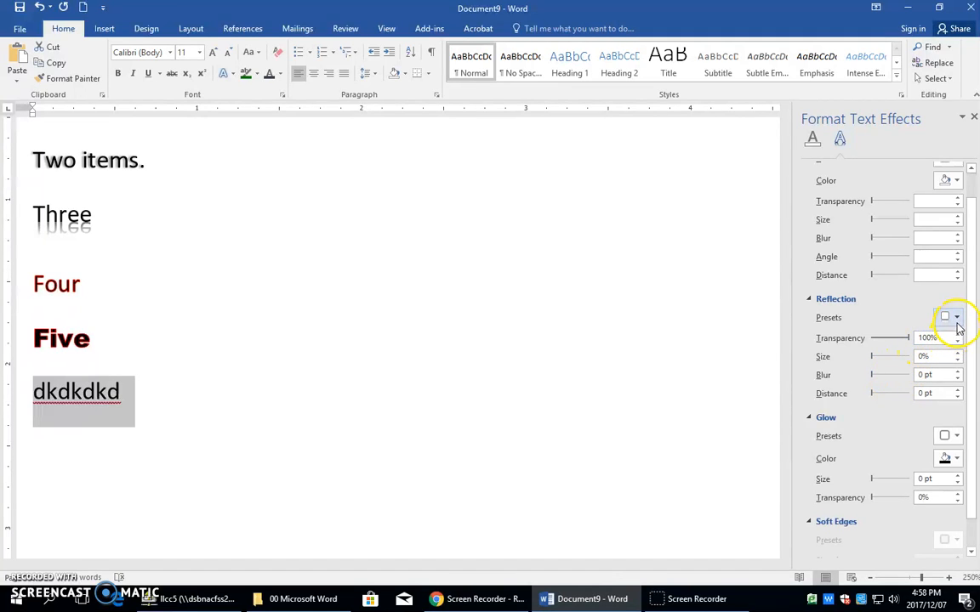
- Apply a reflection preset to dkdkdkd with 50% size and 0 pt distance, then close the pane
{"action": "left_click", "coordinate": [956, 319]}
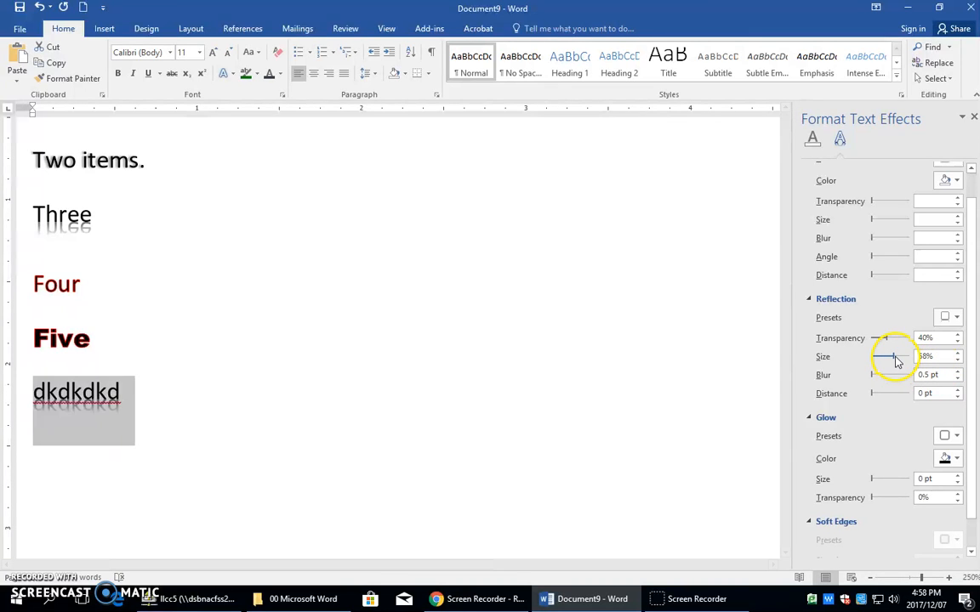
{"action": "left_click_drag", "start_coordinate": [888, 357], "coordinate": [901, 357]}
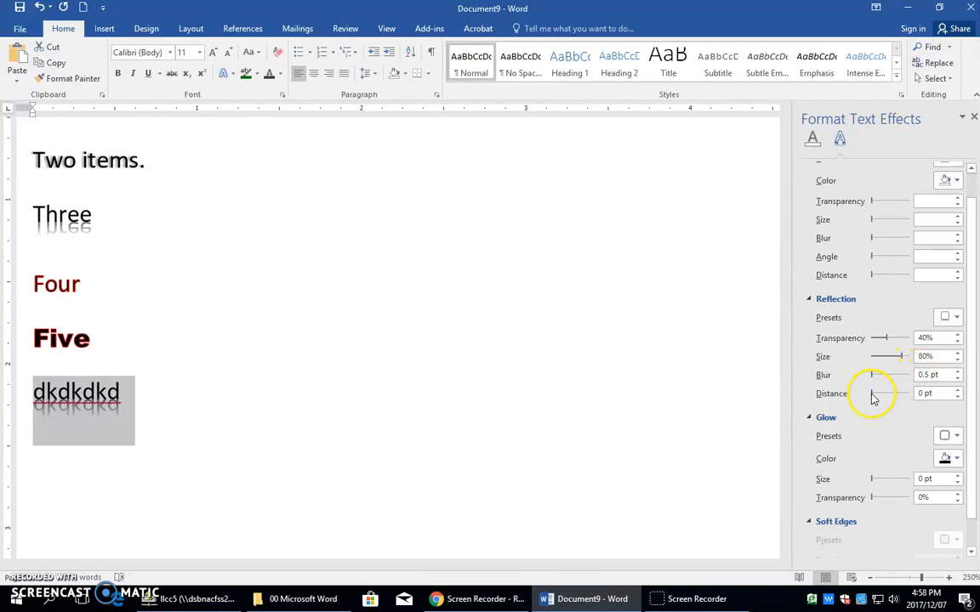
{"action": "left_click_drag", "start_coordinate": [871, 393], "coordinate": [898, 393]}
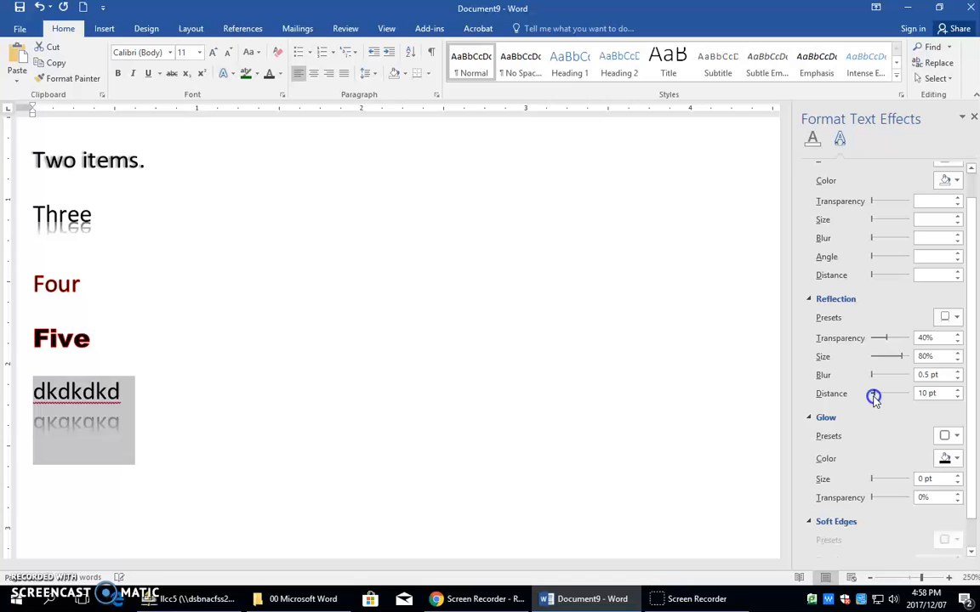
{"action": "left_click_drag", "start_coordinate": [874, 397], "coordinate": [881, 396]}
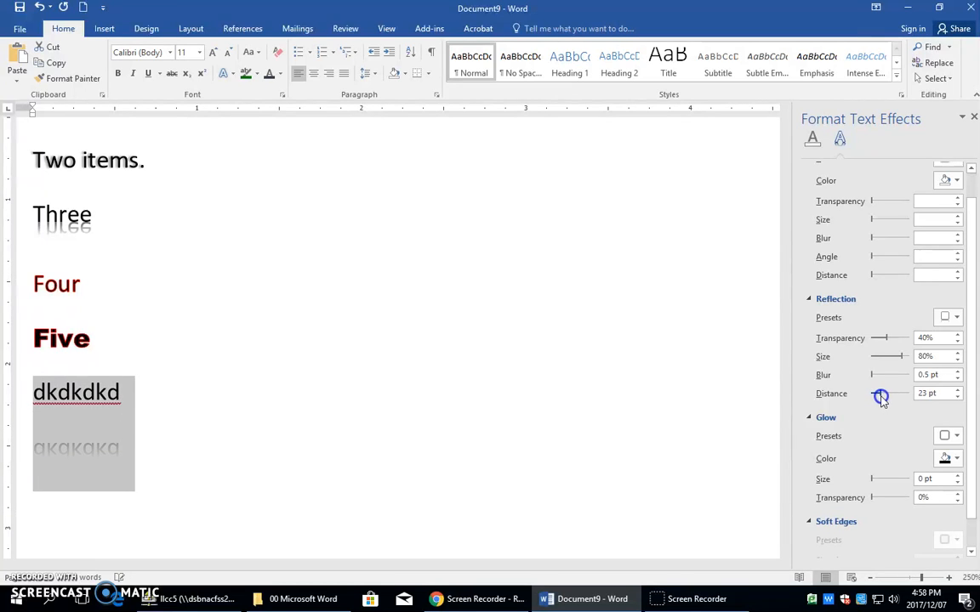
{"action": "left_click_drag", "start_coordinate": [881, 393], "coordinate": [891, 393]}
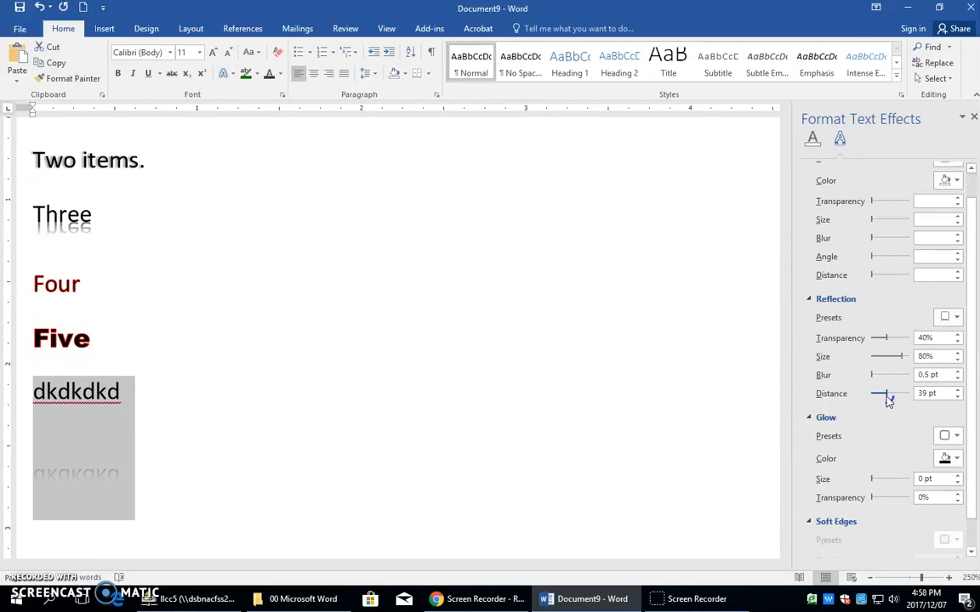
{"action": "left_click_drag", "start_coordinate": [888, 393], "coordinate": [871, 393]}
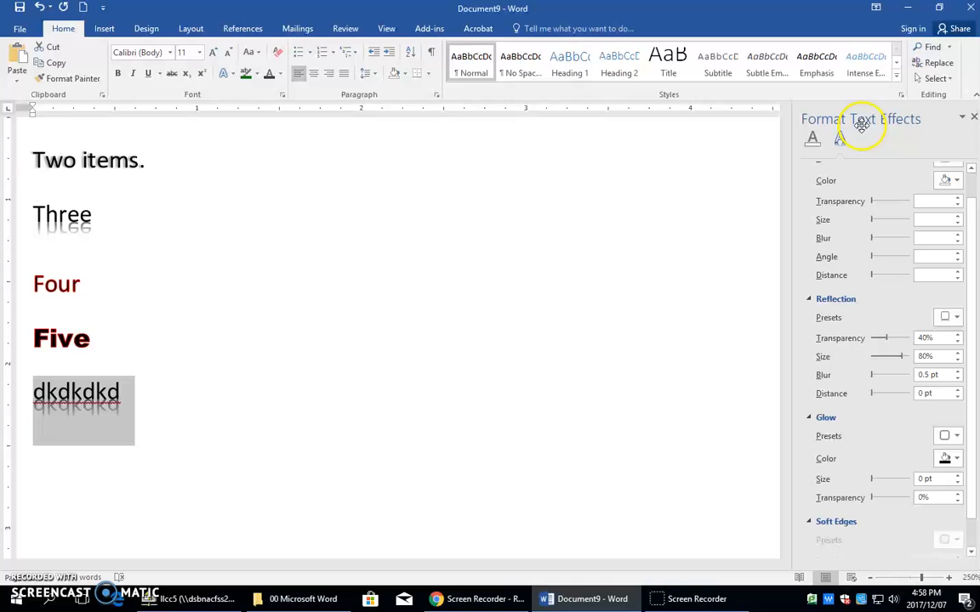
{"action": "left_click", "coordinate": [973, 118]}
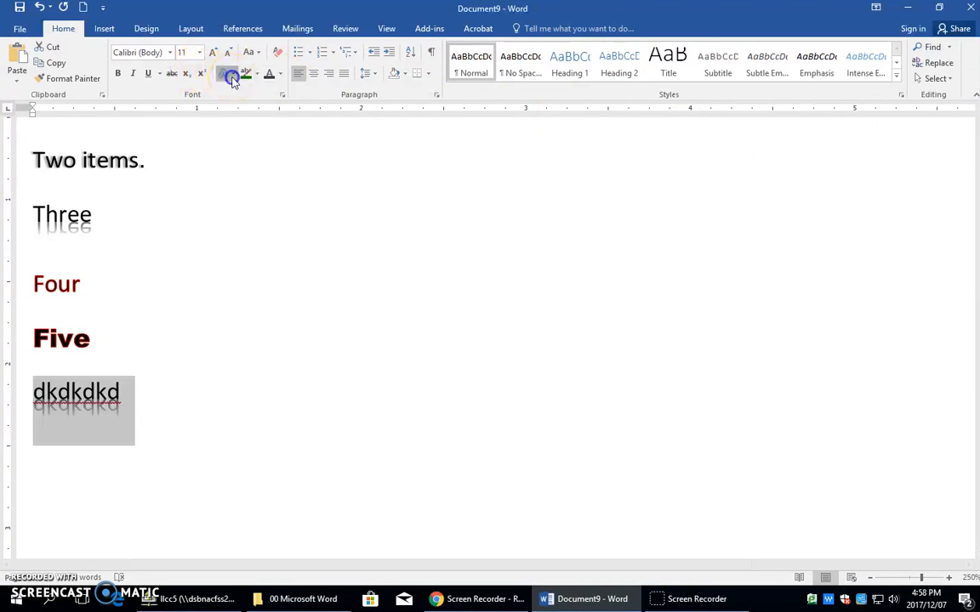
- Reach the Text Fill & Outline settings via Shadow Options, then dismiss the pane
{"action": "left_click", "coordinate": [231, 72]}
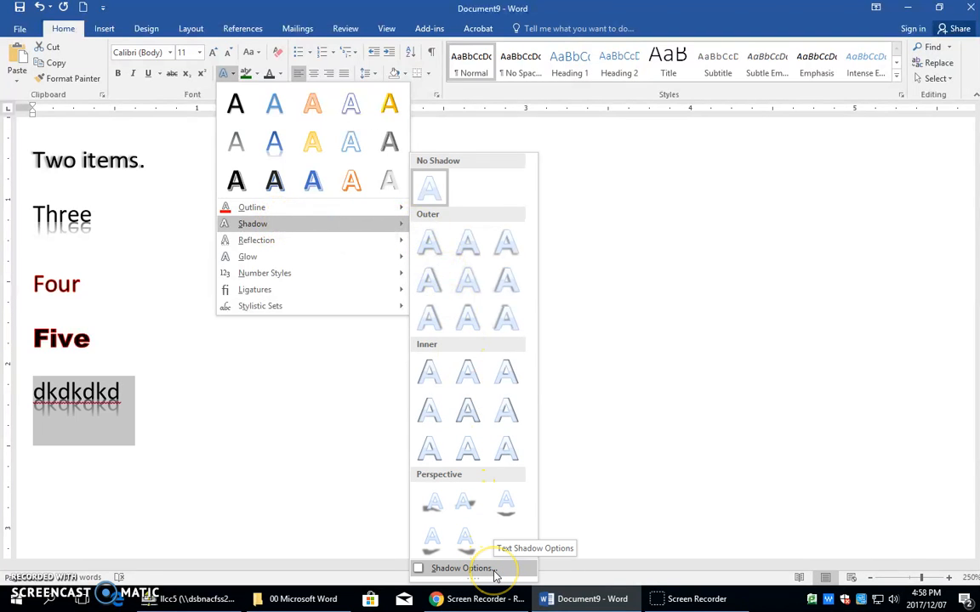
{"action": "left_click", "coordinate": [494, 568]}
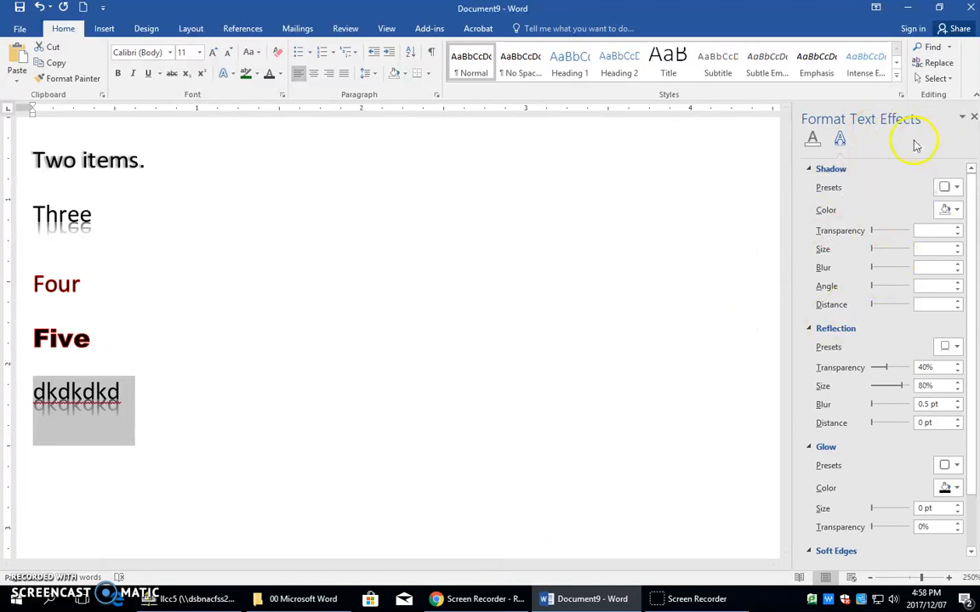
{"action": "mouse_move", "coordinate": [881, 119]}
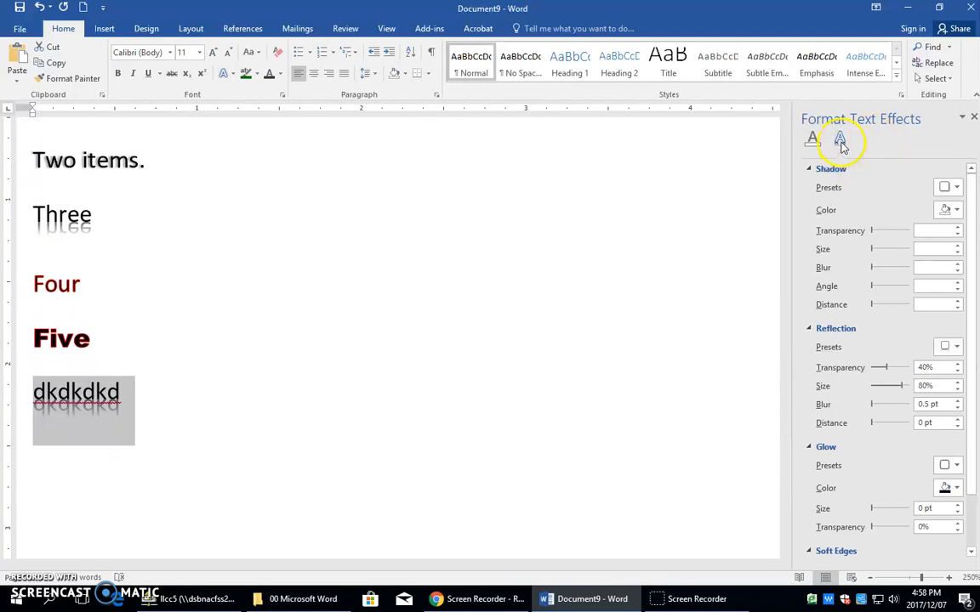
{"action": "mouse_move", "coordinate": [835, 139]}
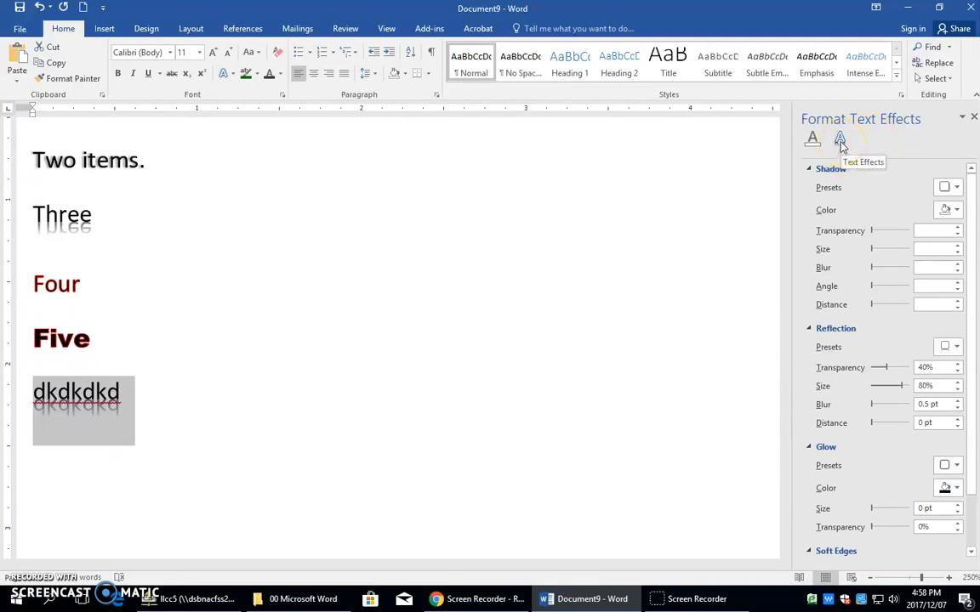
{"action": "left_click", "coordinate": [812, 140]}
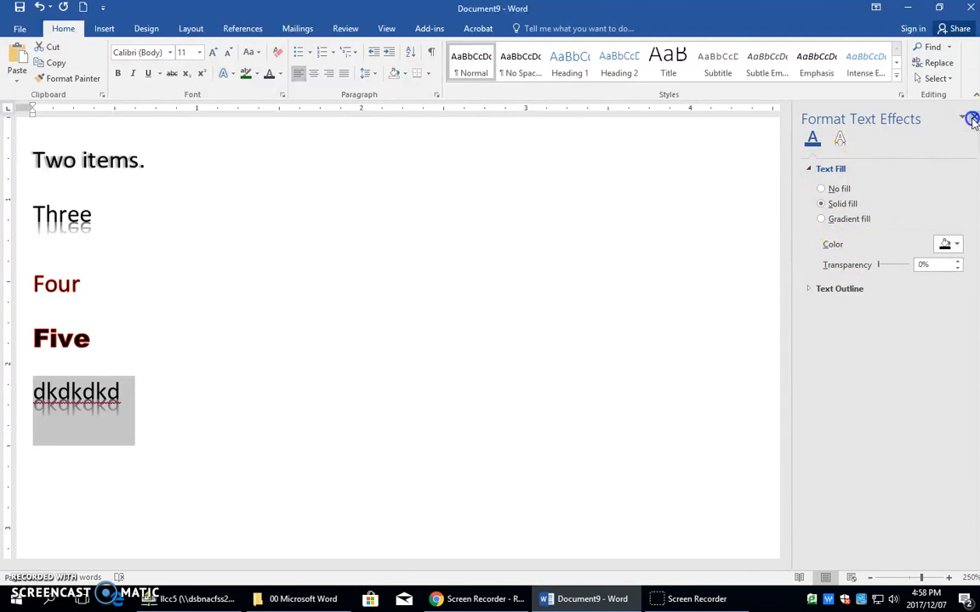
{"action": "left_click", "coordinate": [969, 124]}
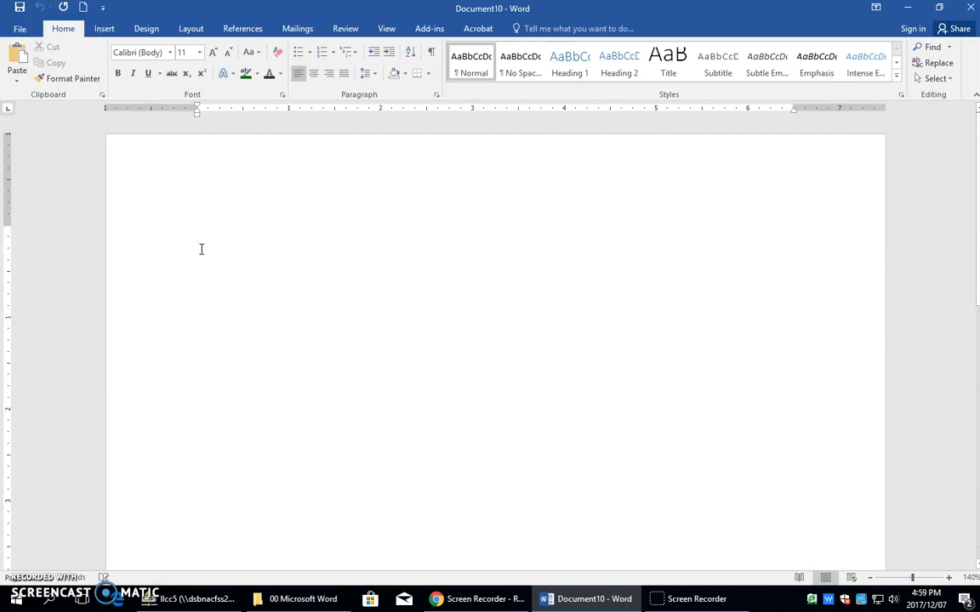
{"action": "type", "text": "Type se"}
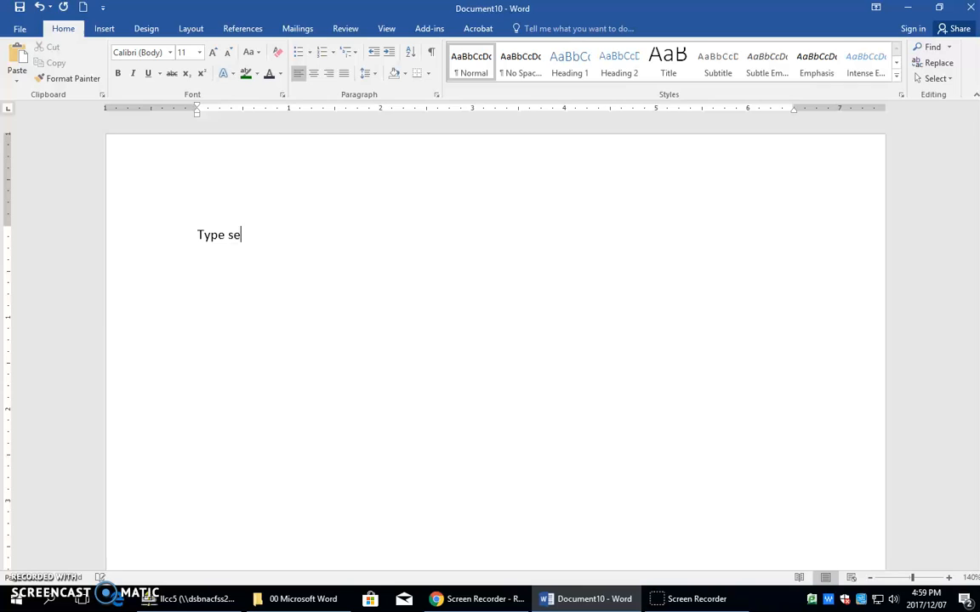
{"action": "type", "text": "ntence."}
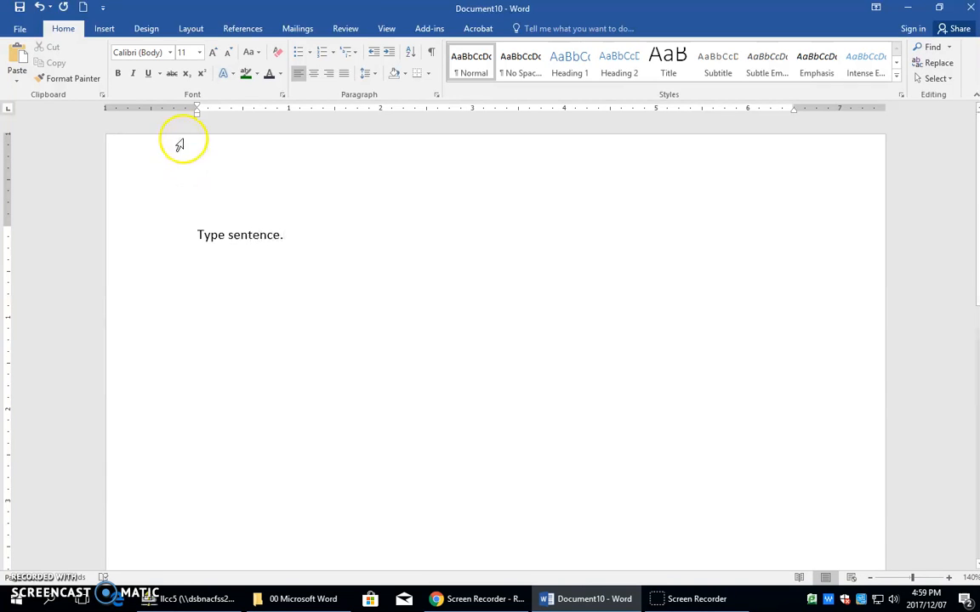
{"action": "mouse_move", "coordinate": [272, 248]}
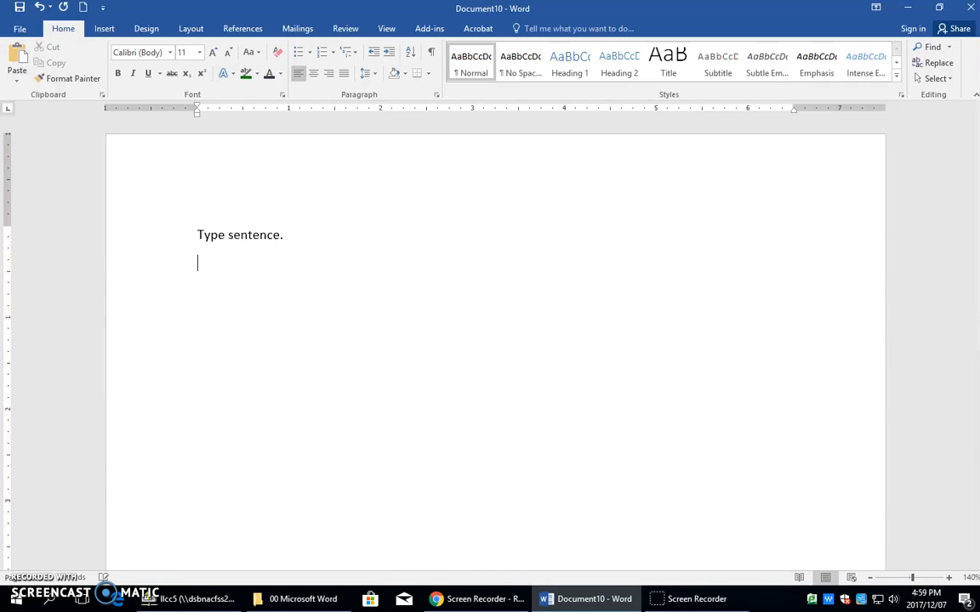
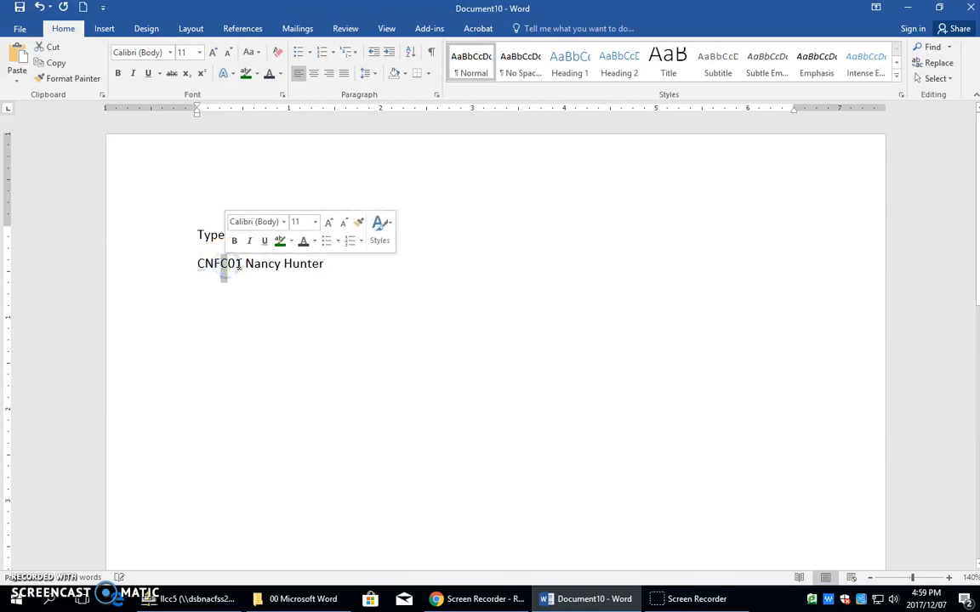
{"action": "left_click", "coordinate": [190, 272]}
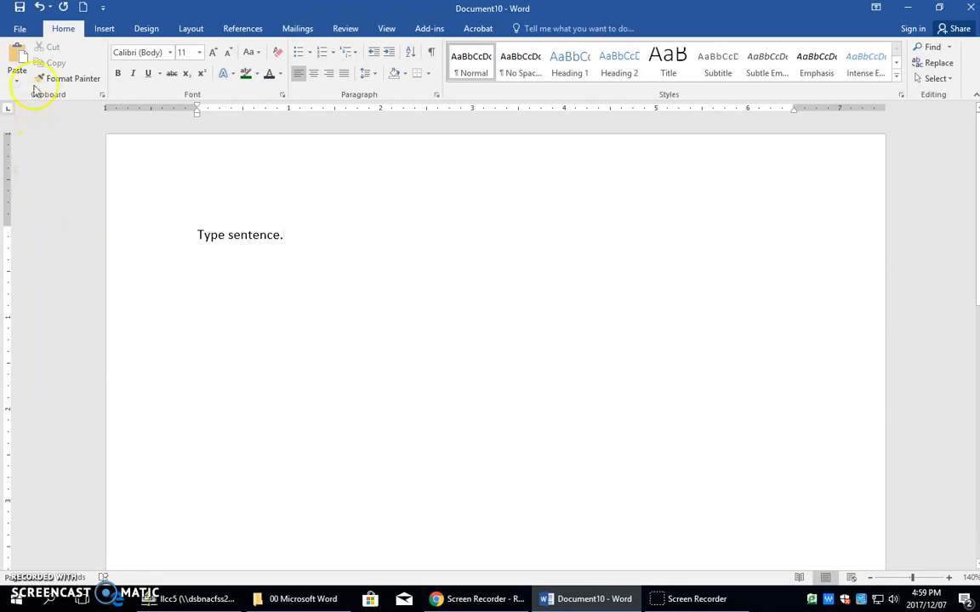
- Reach the AutoCorrect settings through Word Options > Proofing
{"action": "left_click", "coordinate": [10, 17]}
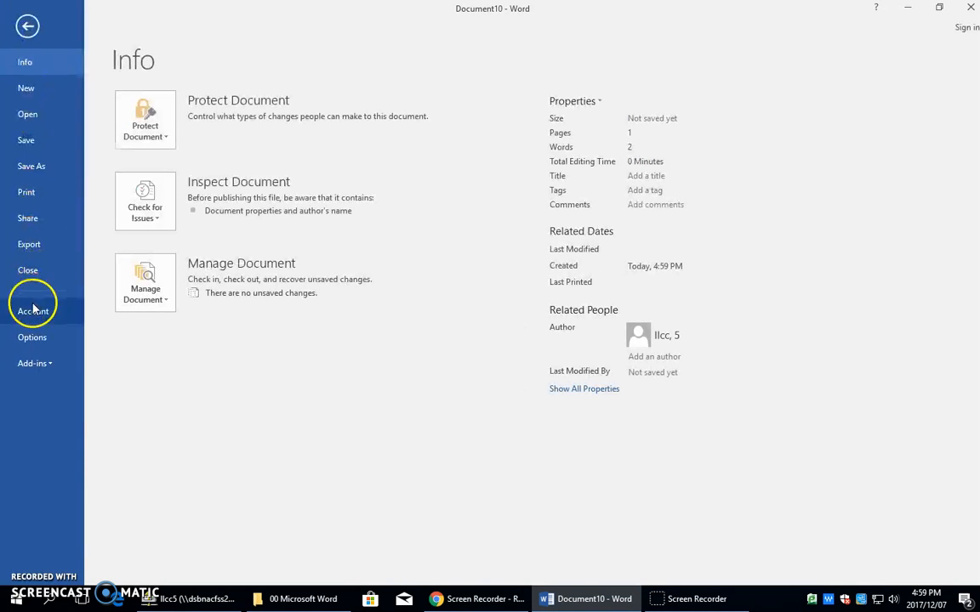
{"action": "left_click", "coordinate": [31, 336]}
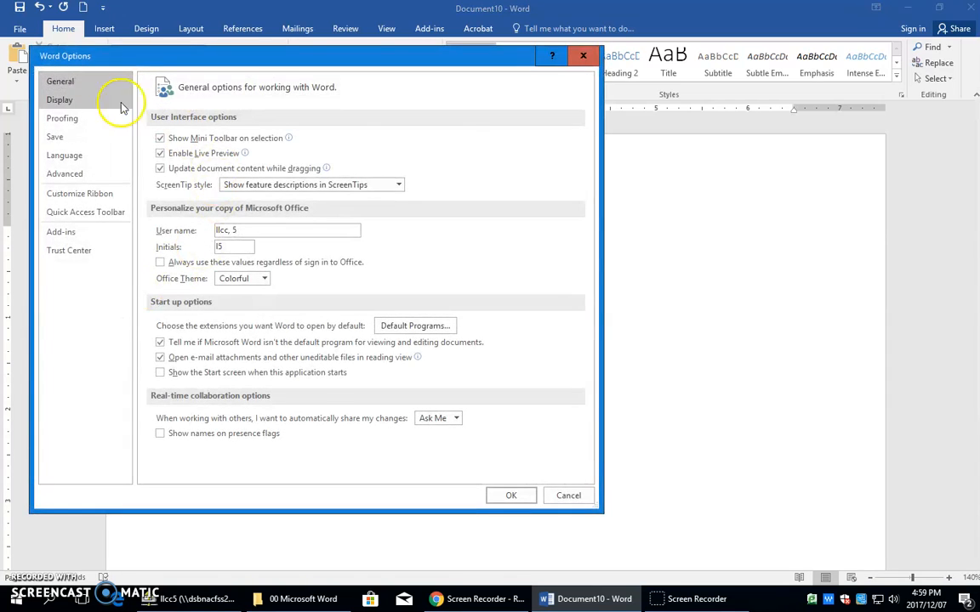
{"action": "left_click", "coordinate": [61, 119]}
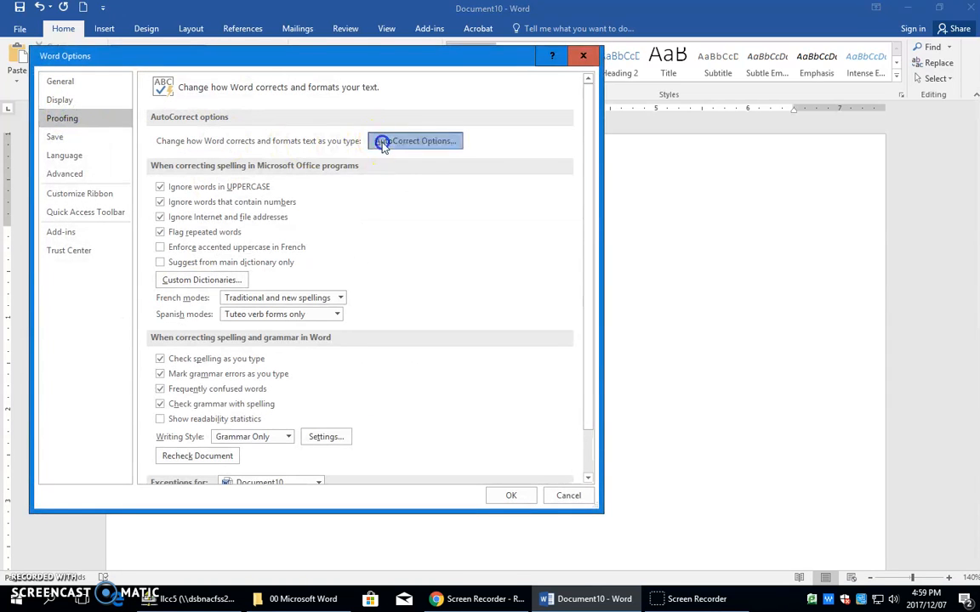
{"action": "left_click", "coordinate": [415, 140]}
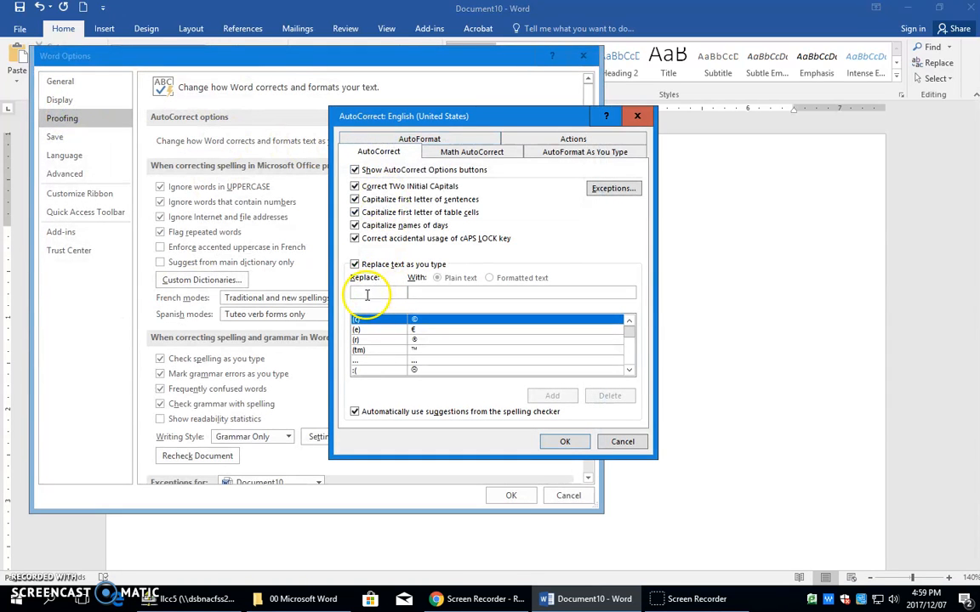
{"action": "type", "text": "n"}
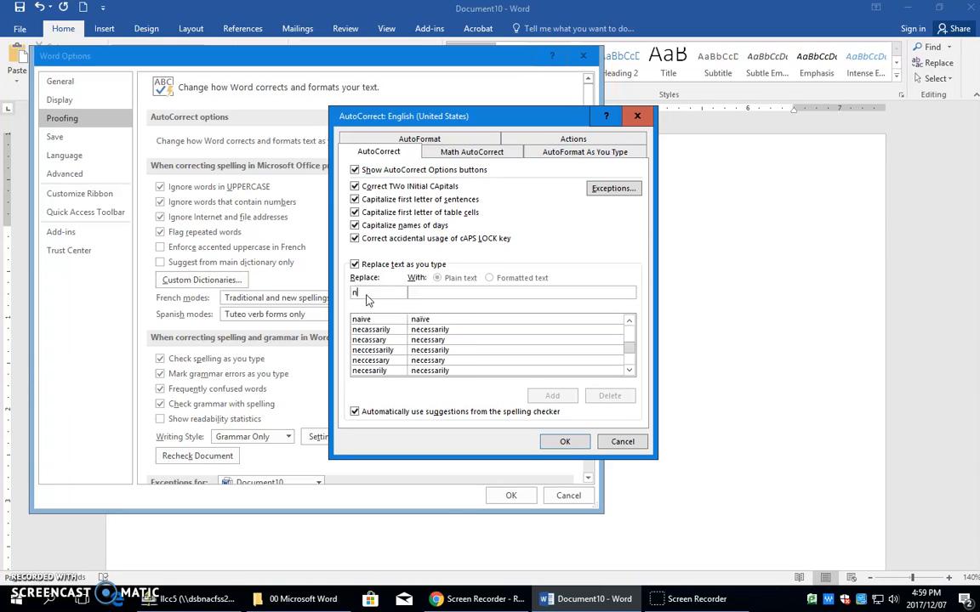
{"action": "type", "text": "h"}
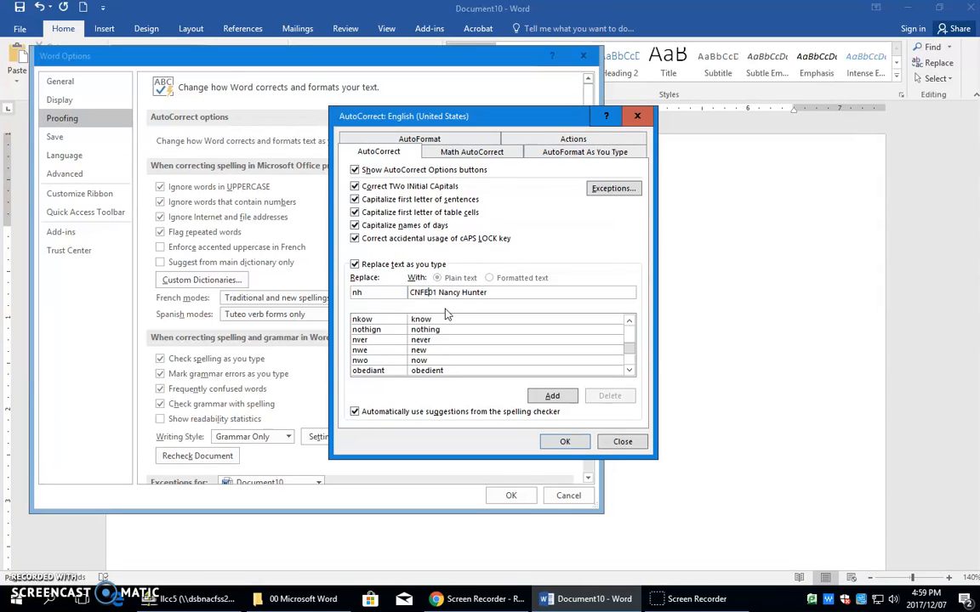
{"action": "left_click", "coordinate": [551, 394]}
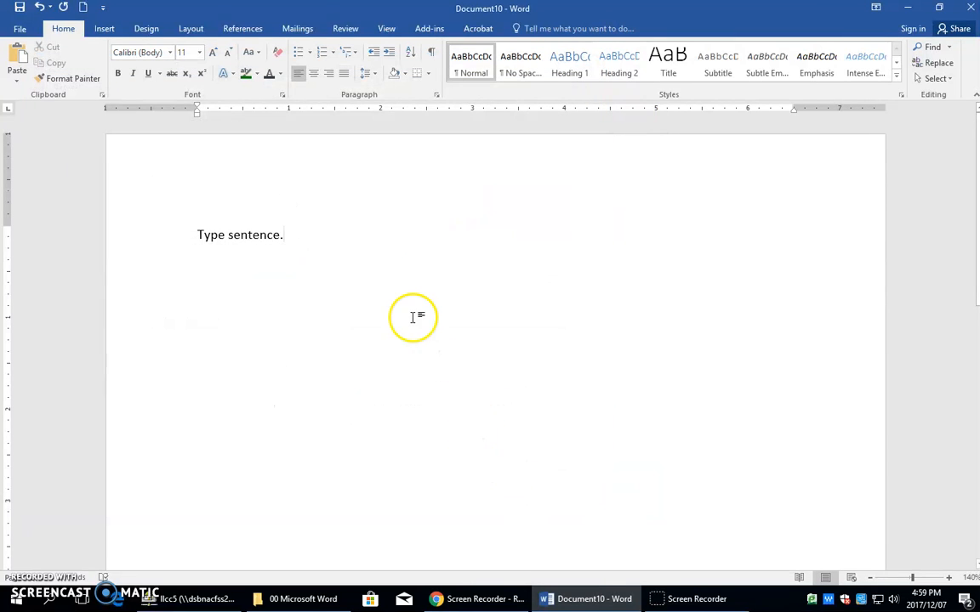
- Give the whole line 'Type sentence.' a blue outlined text effect and start a new line
{"action": "triple_click", "coordinate": [241, 235]}
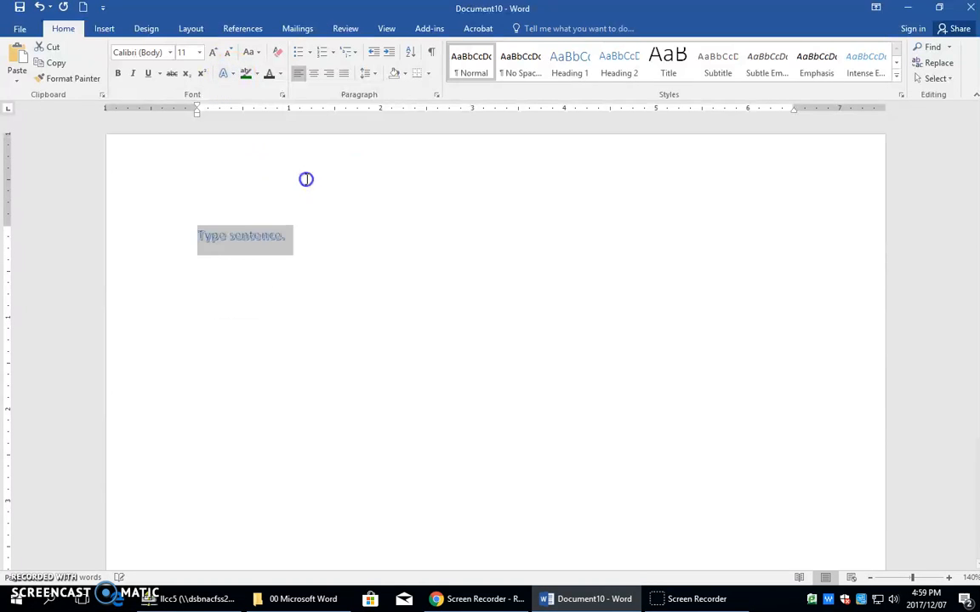
{"action": "left_click", "coordinate": [293, 235]}
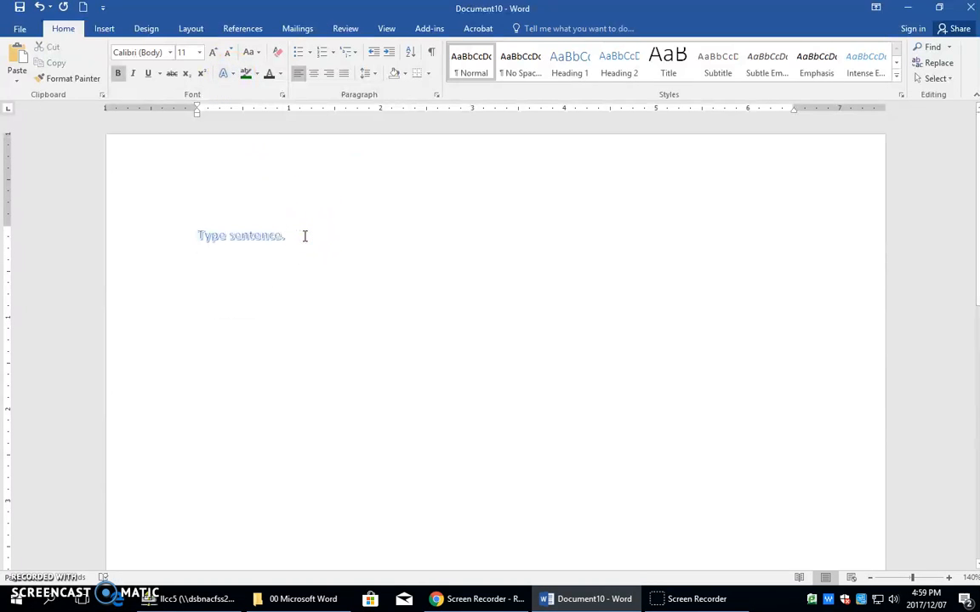
{"action": "key", "text": "Enter"}
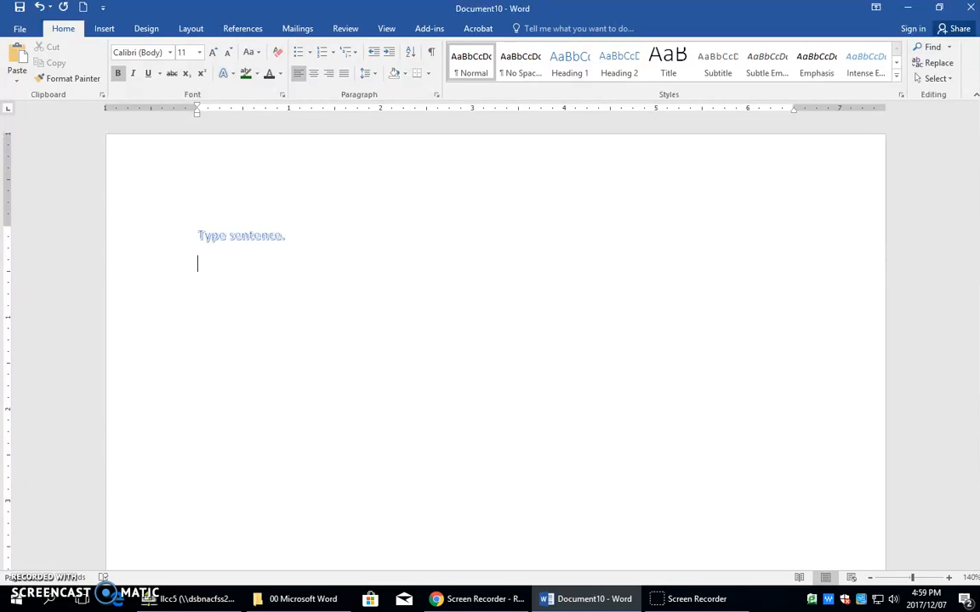
{"action": "type", "text": "mh"}
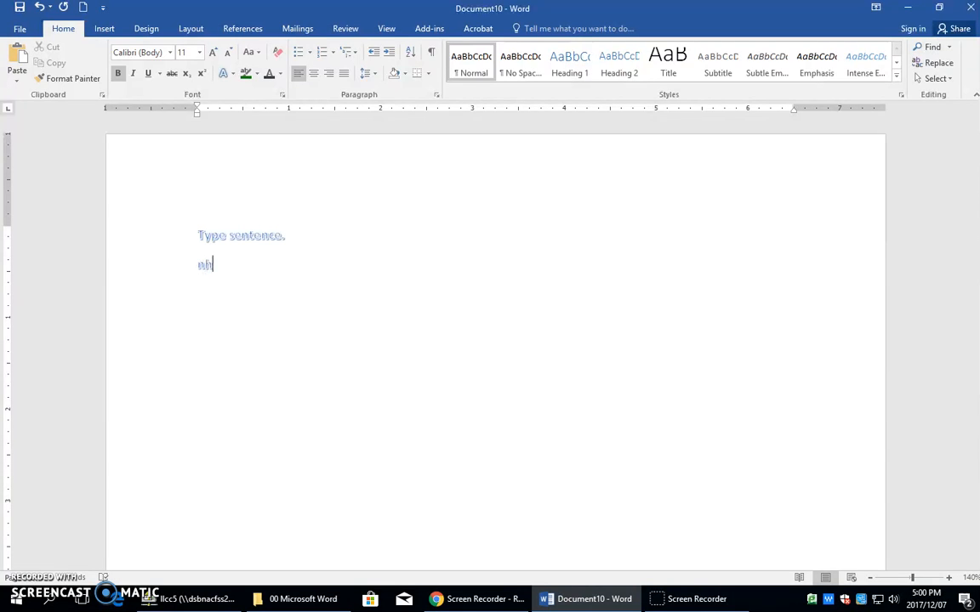
{"action": "key", "text": "Backspace"}
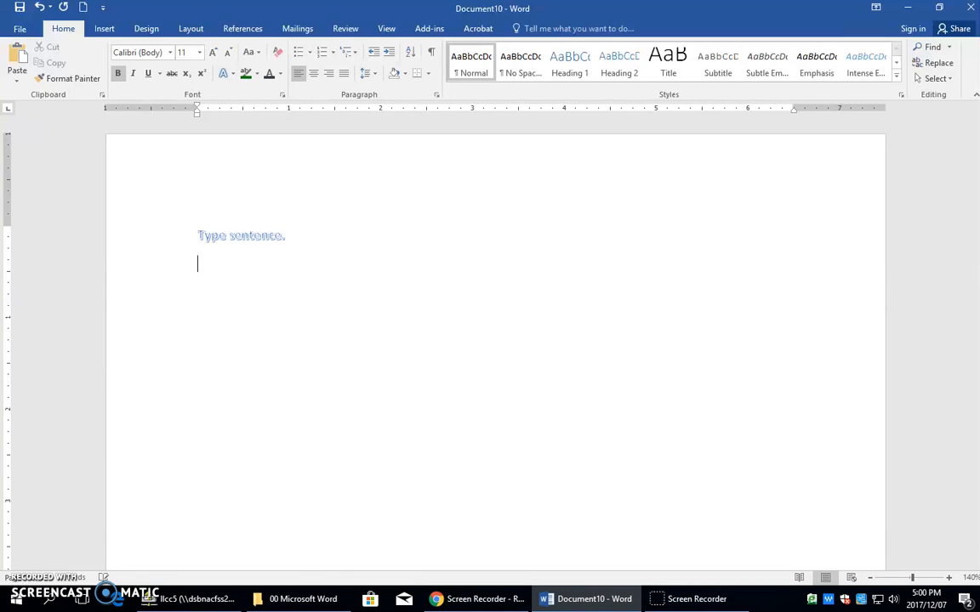
{"action": "mouse_move", "coordinate": [478, 65]}
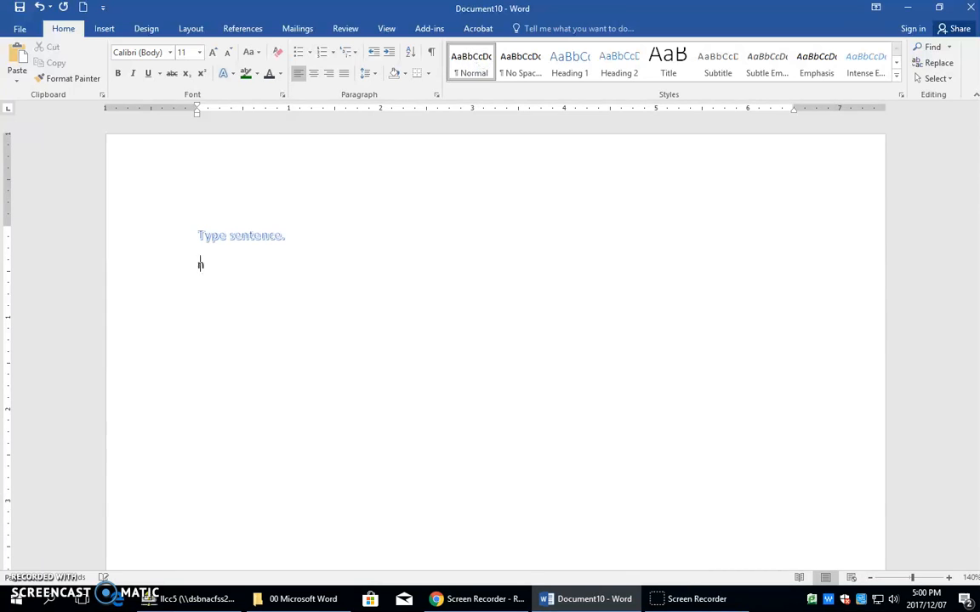
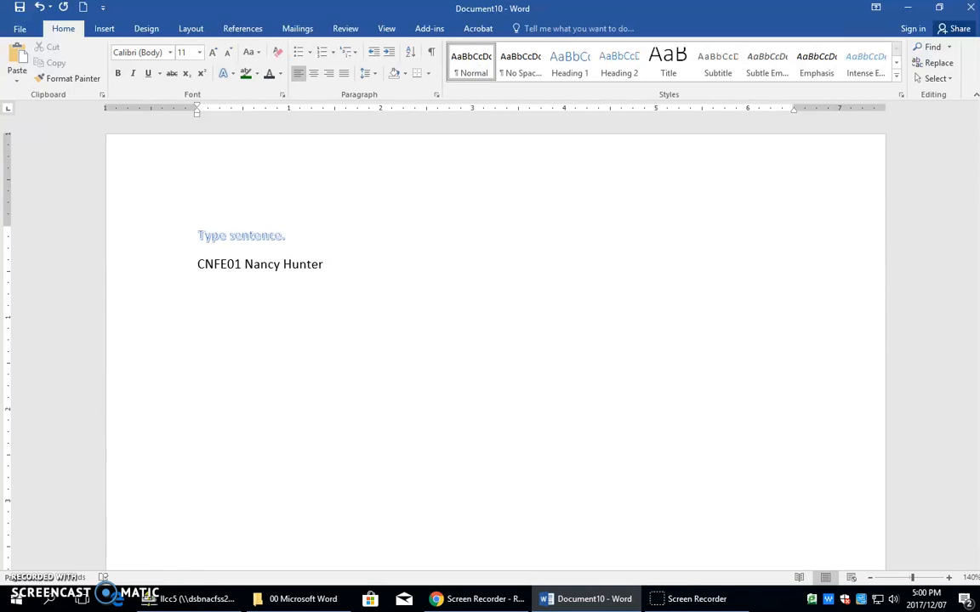
{"action": "left_click", "coordinate": [306, 265]}
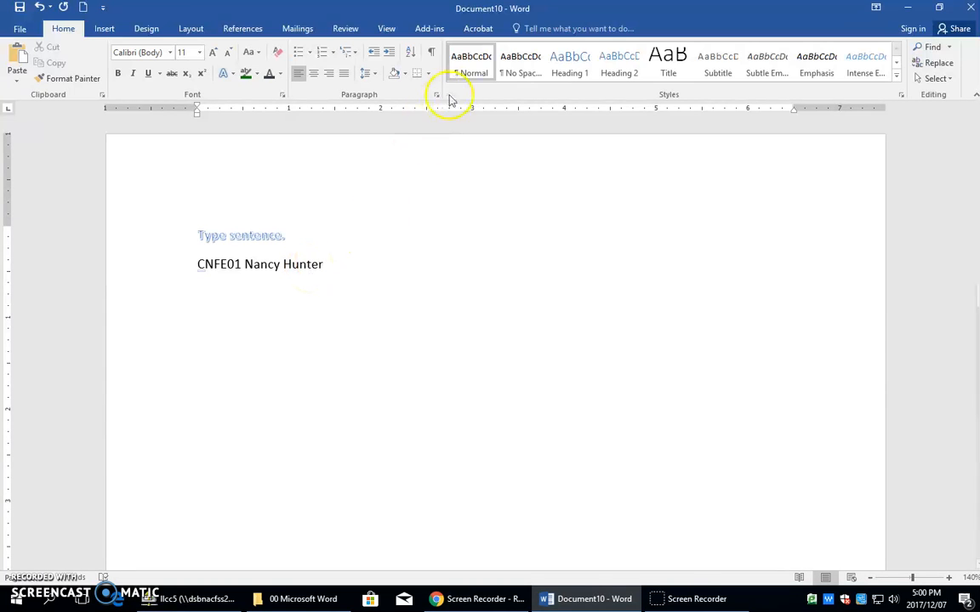
{"action": "mouse_move", "coordinate": [470, 77]}
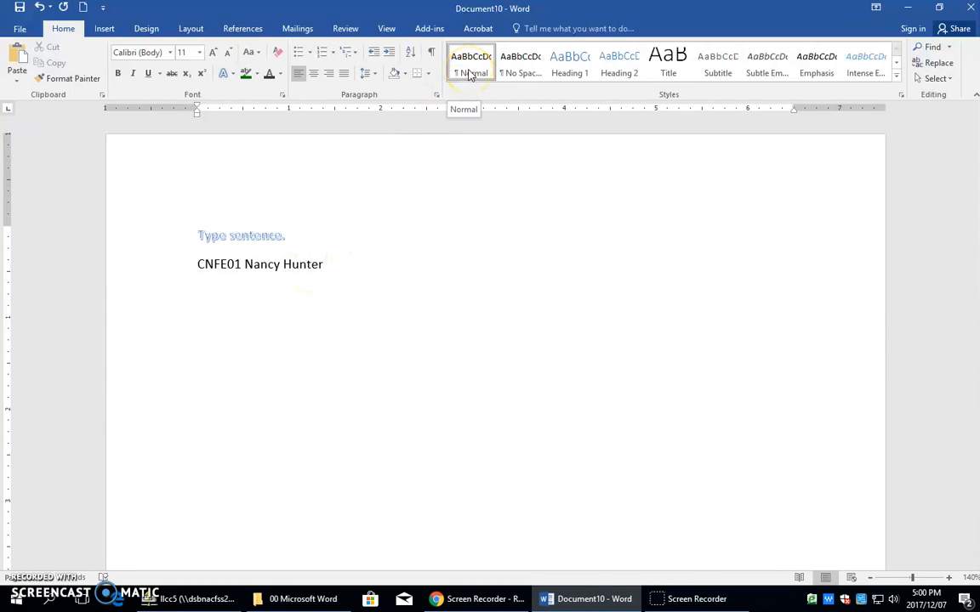